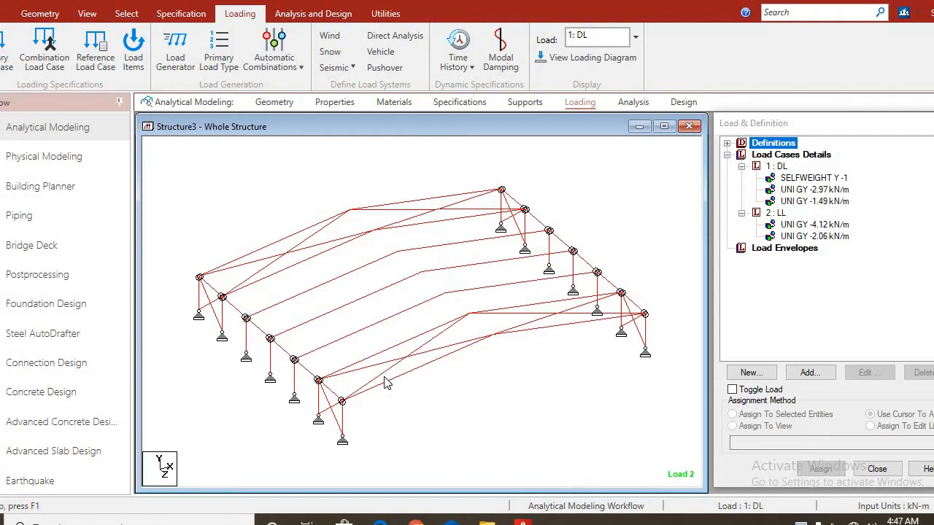
mouse_move(444, 393)
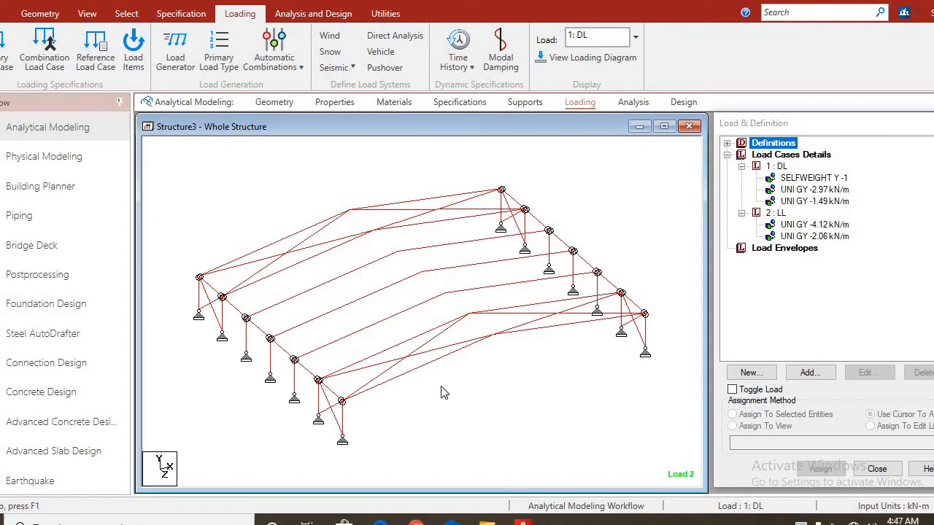
mouse_move(414, 392)
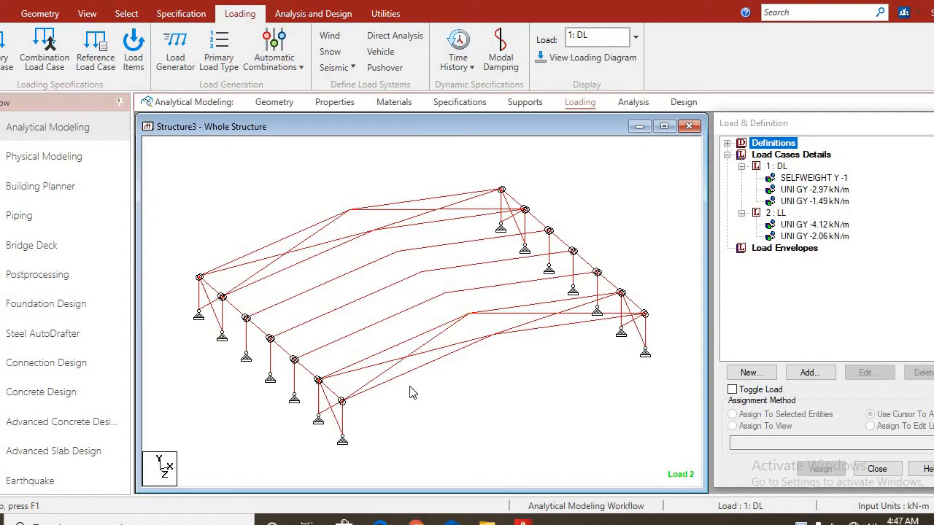
mouse_move(416, 417)
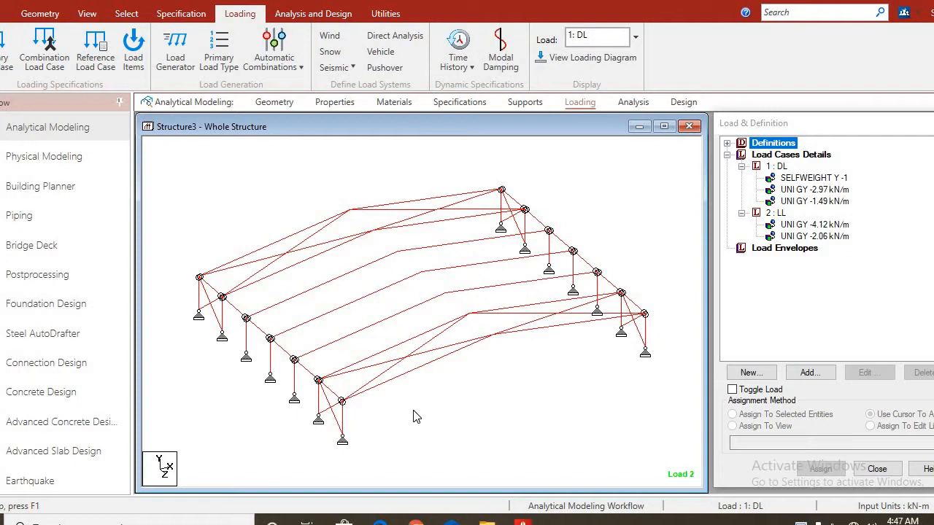
mouse_move(458, 319)
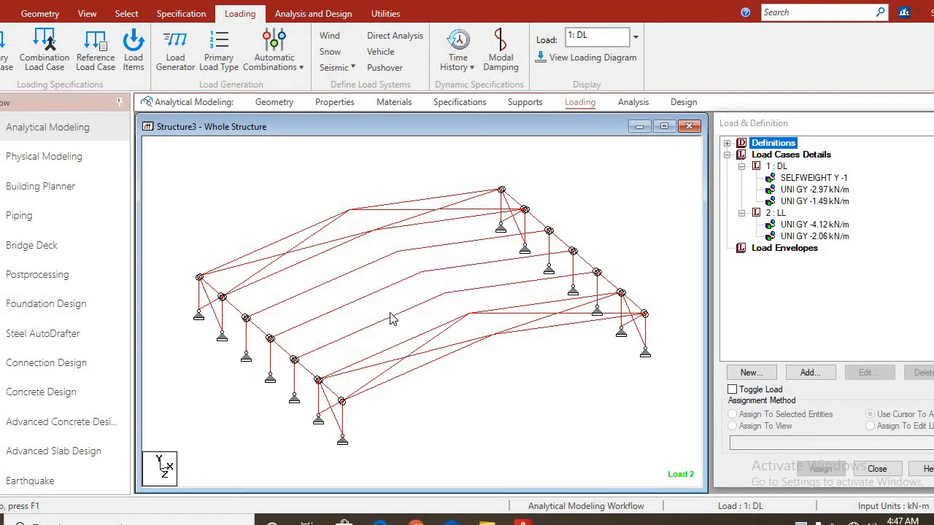
mouse_move(327, 327)
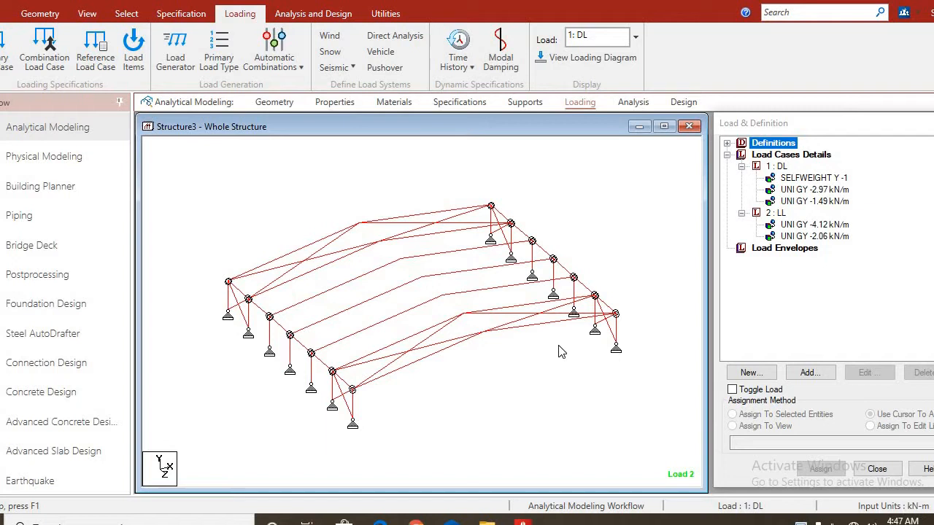
mouse_move(440, 344)
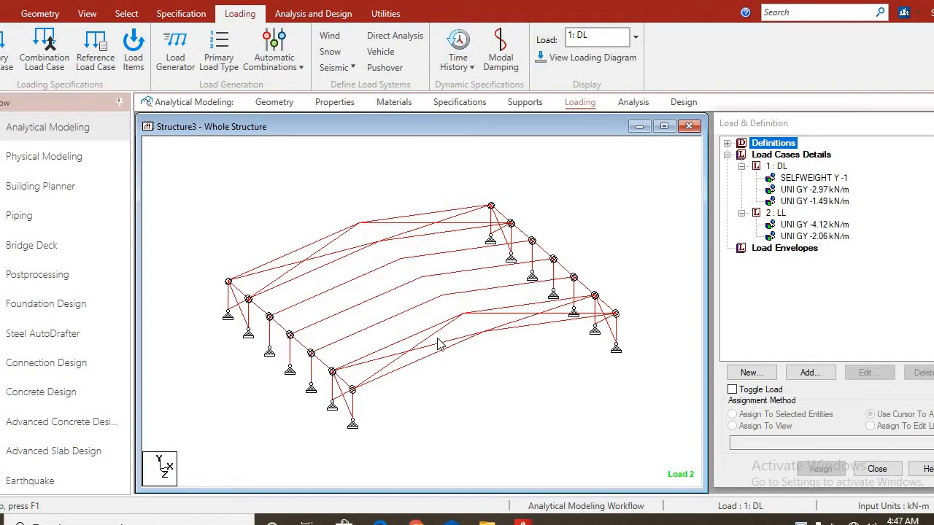
mouse_move(330, 431)
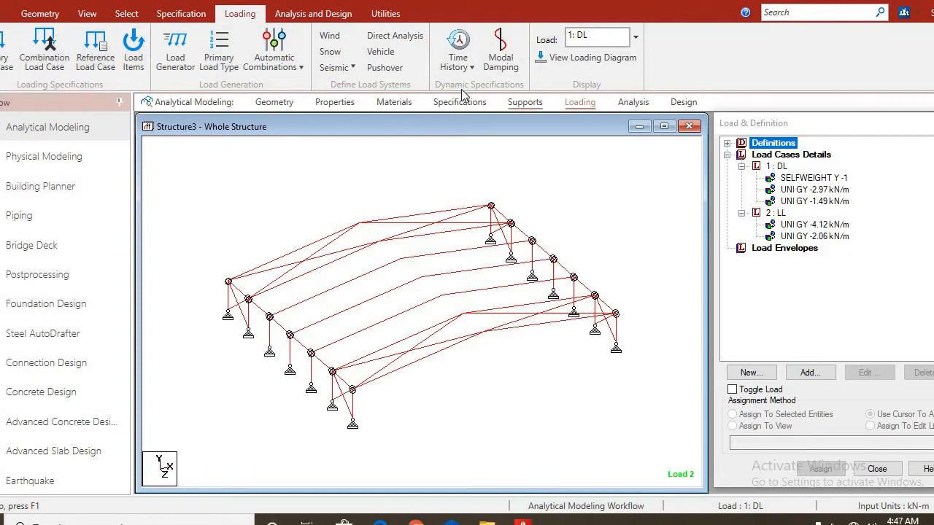
mouse_move(175, 50)
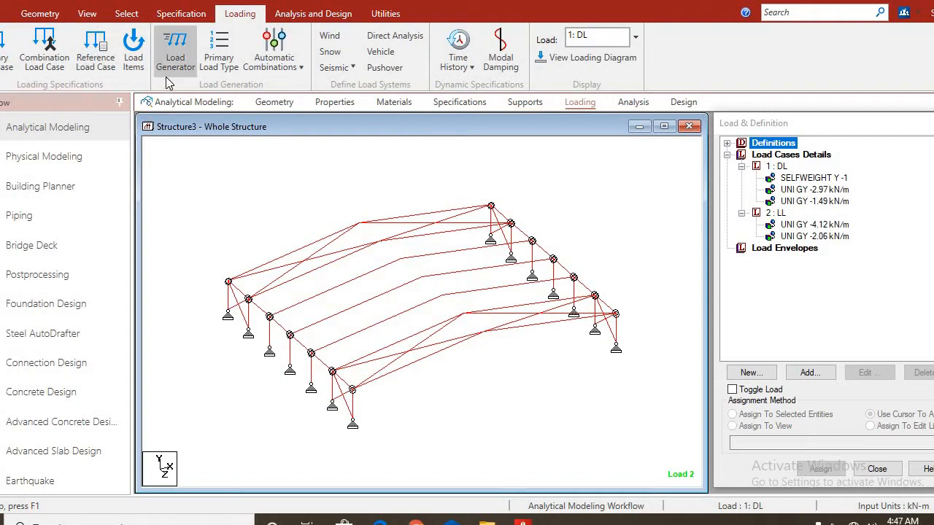
mouse_move(335, 67)
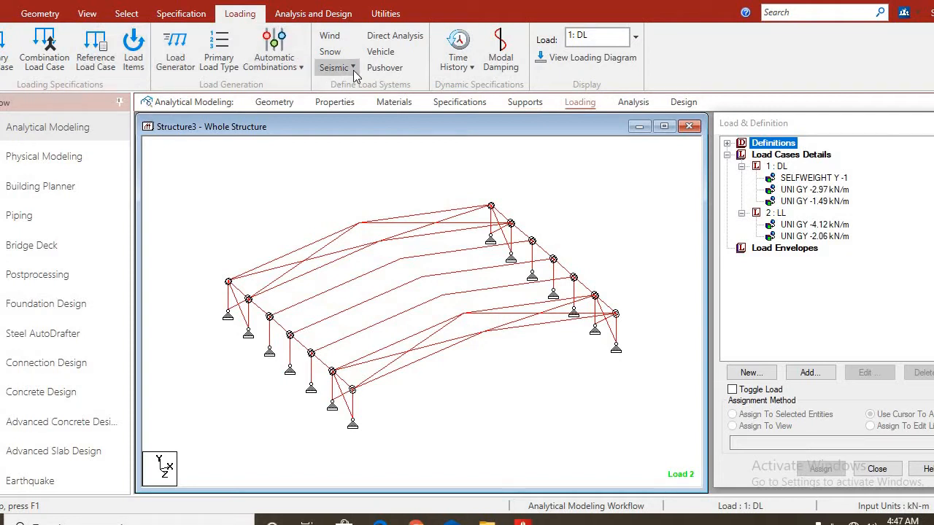
- Go to the Utilities tools to reach the distance measuring tool
left_click(385, 13)
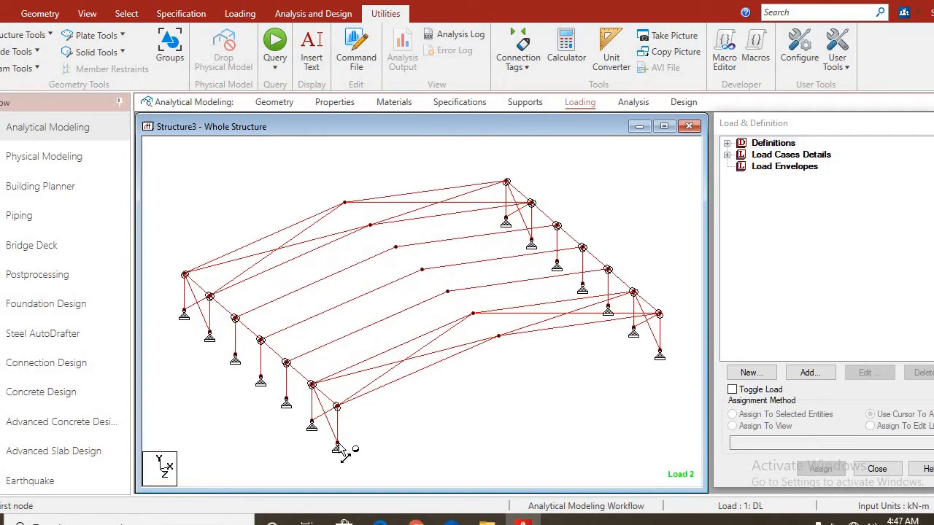
mouse_move(290, 406)
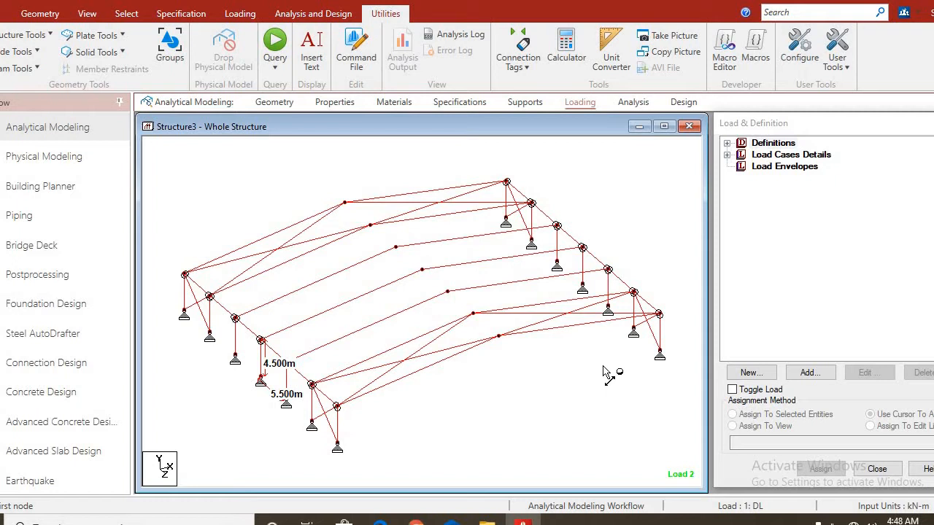
mouse_move(540, 346)
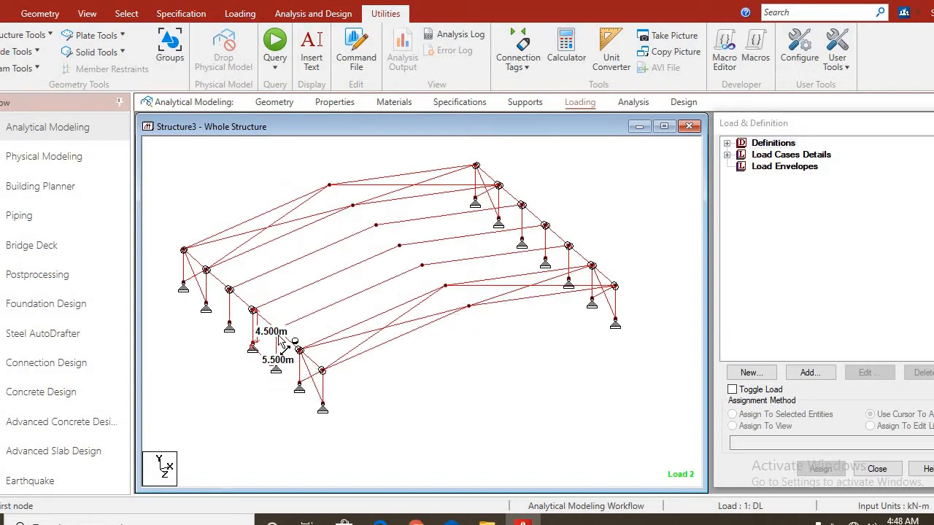
mouse_move(264, 369)
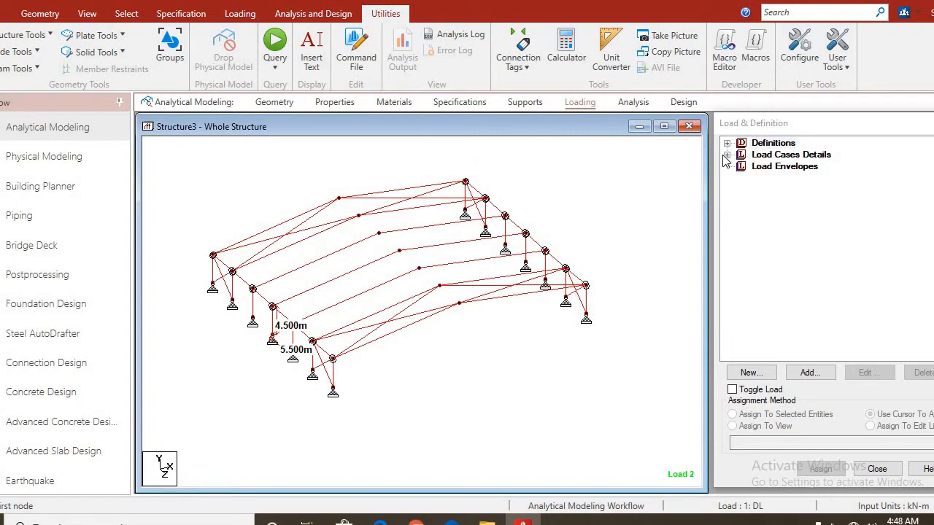
- Expand Load Cases Details and the 1: DL and 2: LL cases to list their loads
left_click(726, 155)
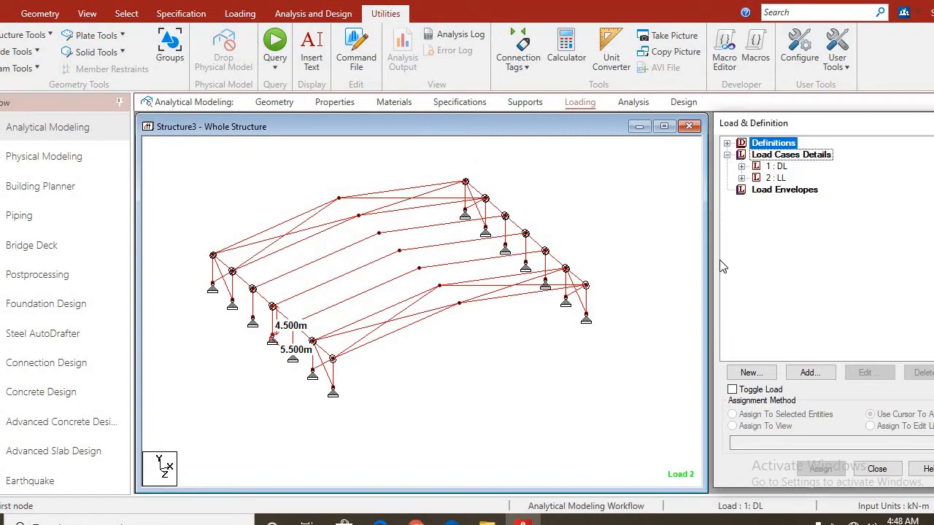
left_click(741, 166)
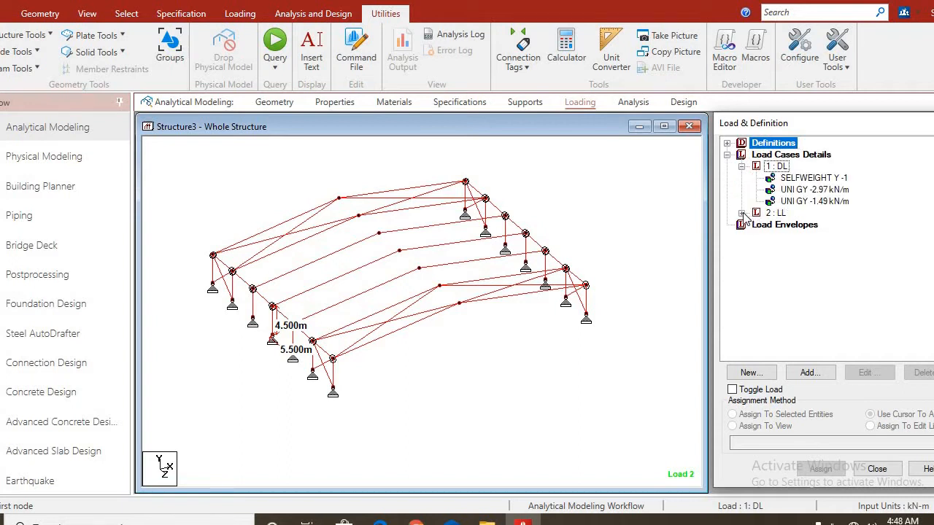
left_click(741, 213)
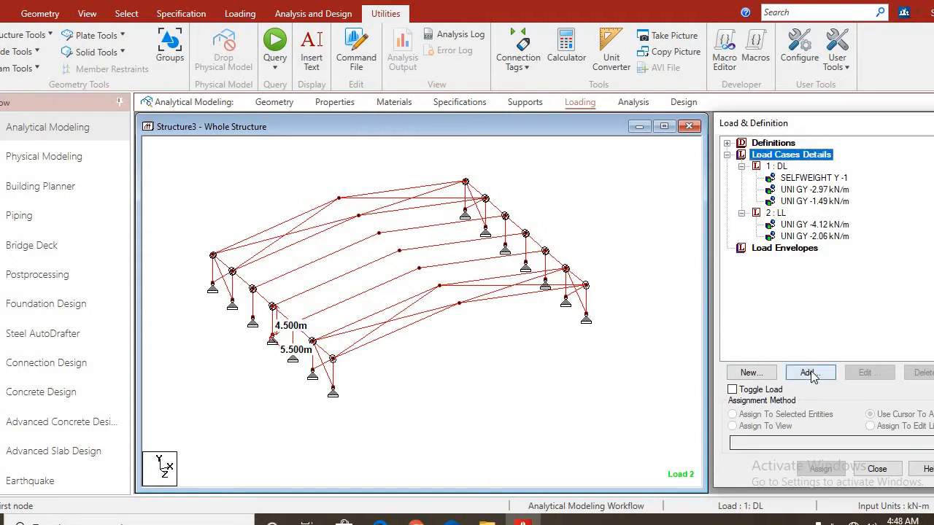
- Generate automatic load combinations using the BS 8110 code
left_click(809, 374)
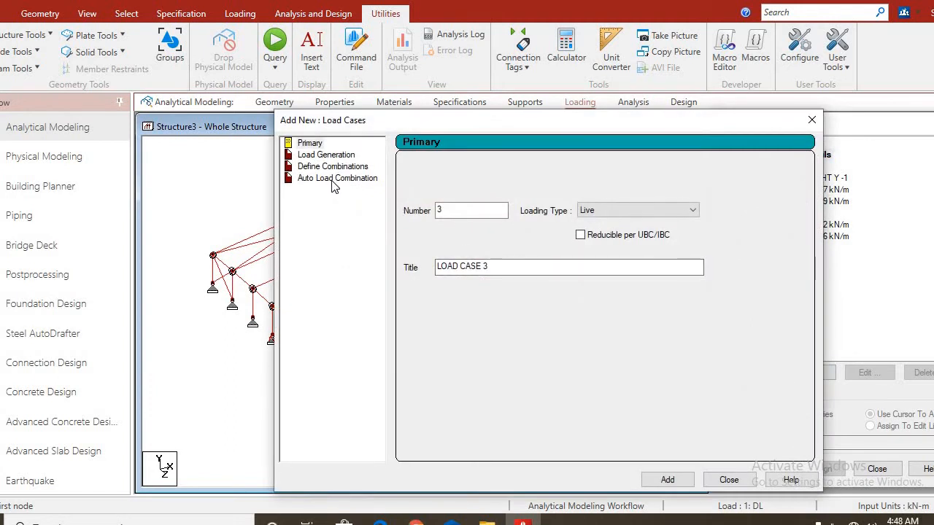
left_click(337, 178)
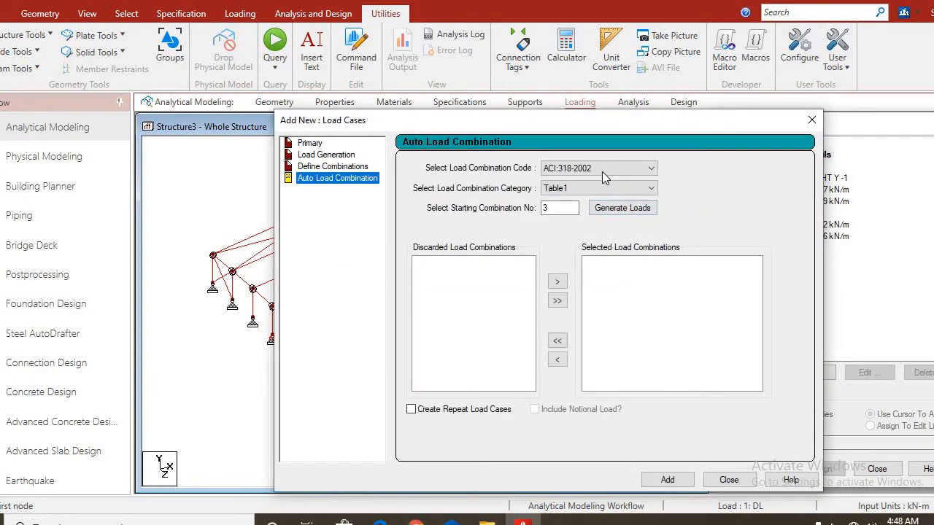
left_click(651, 167)
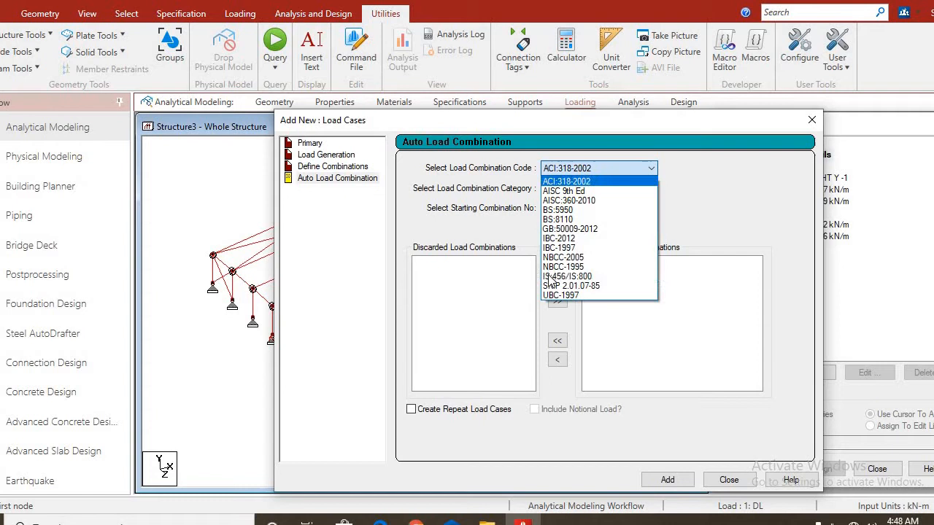
mouse_move(562, 219)
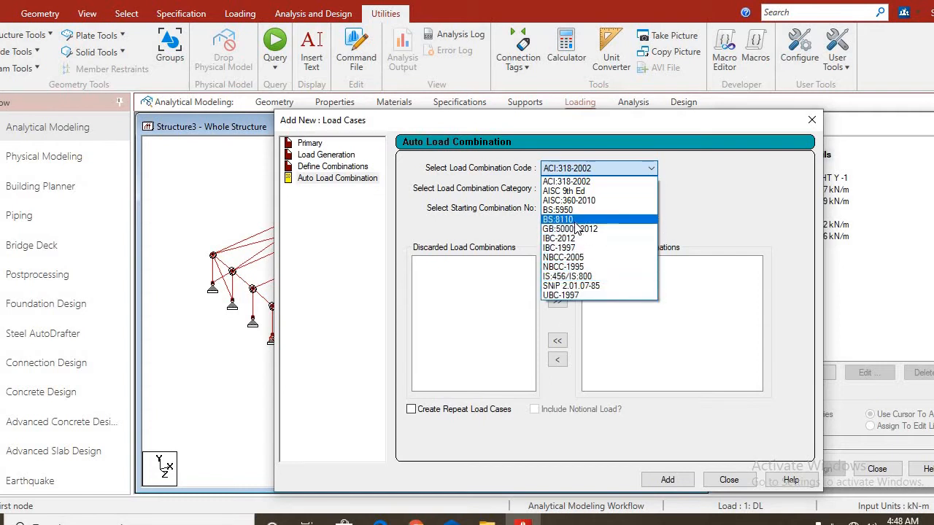
left_click(558, 219)
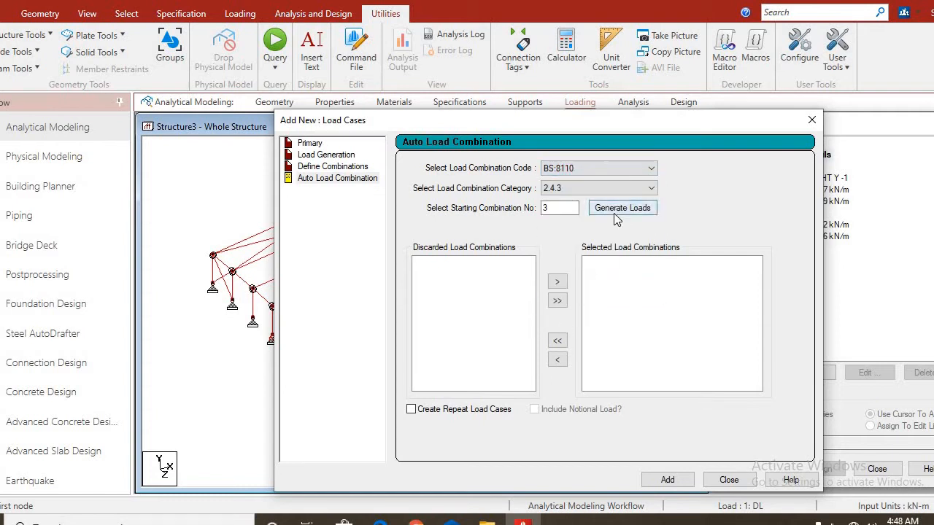
left_click(622, 207)
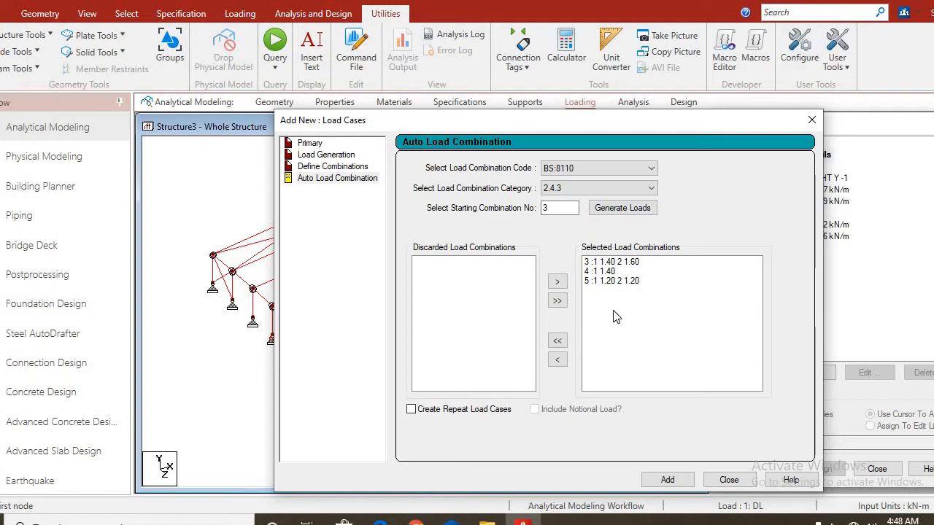
mouse_move(612, 271)
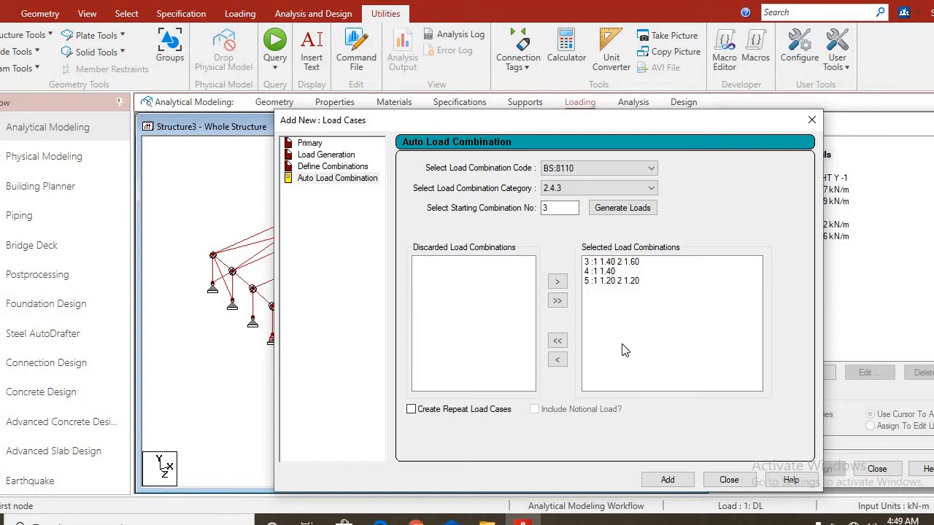
mouse_move(628, 273)
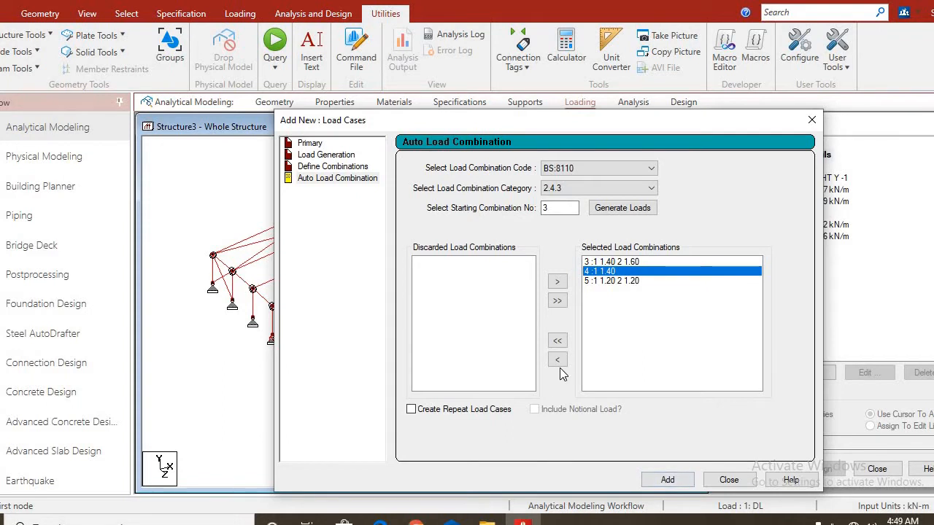
- Discard combinations 4 and 5 and add the 1.4 Dead + 1.6 Live combination as load case 3
left_click(558, 359)
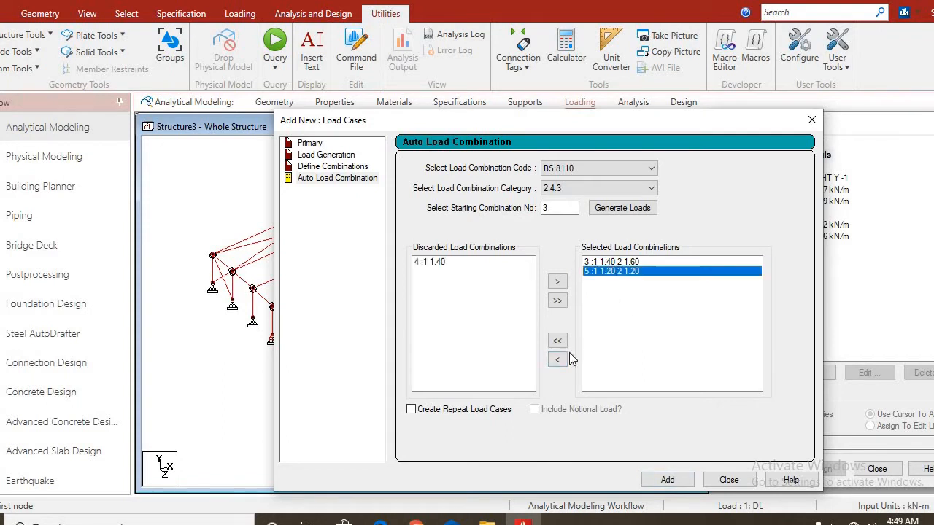
left_click(558, 359)
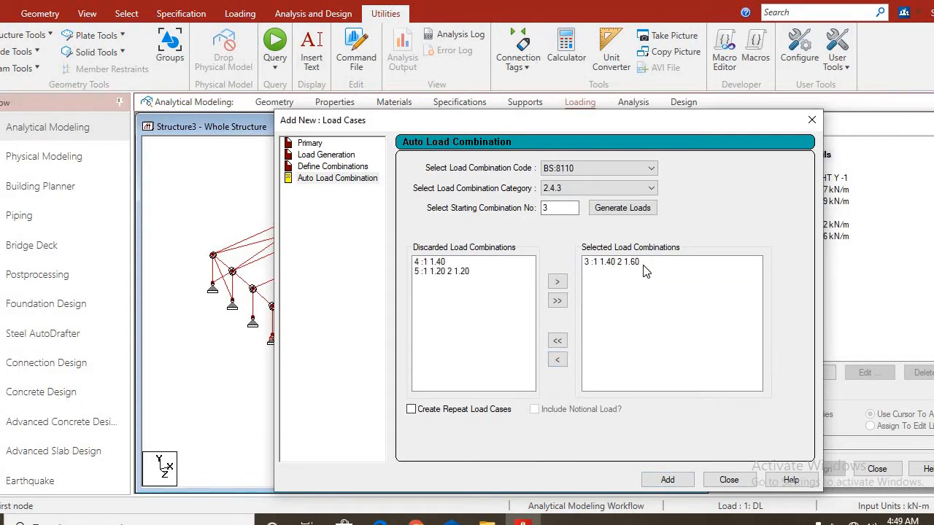
mouse_move(627, 273)
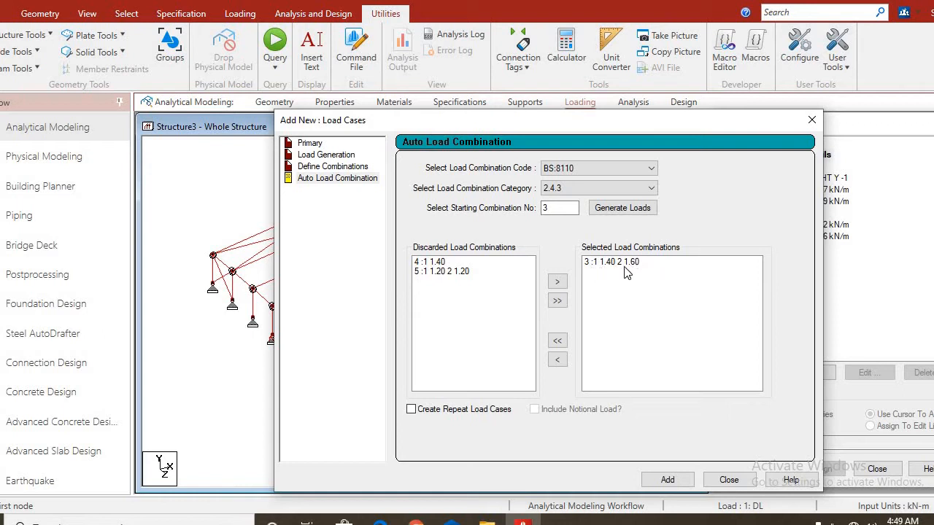
mouse_move(619, 272)
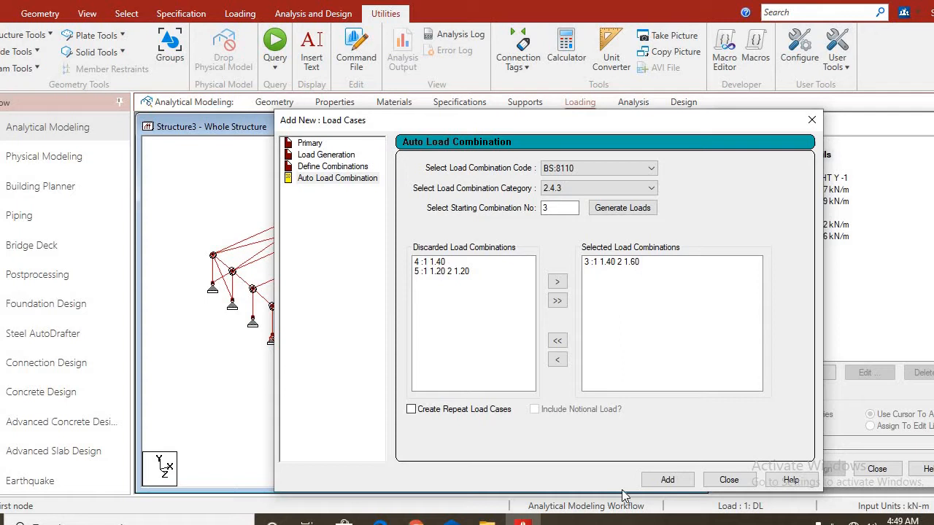
left_click(667, 479)
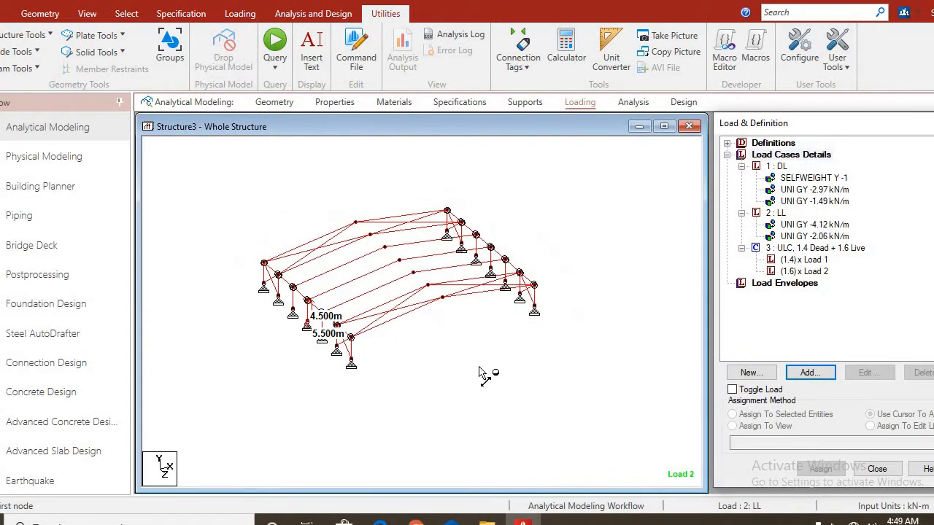
mouse_move(572, 289)
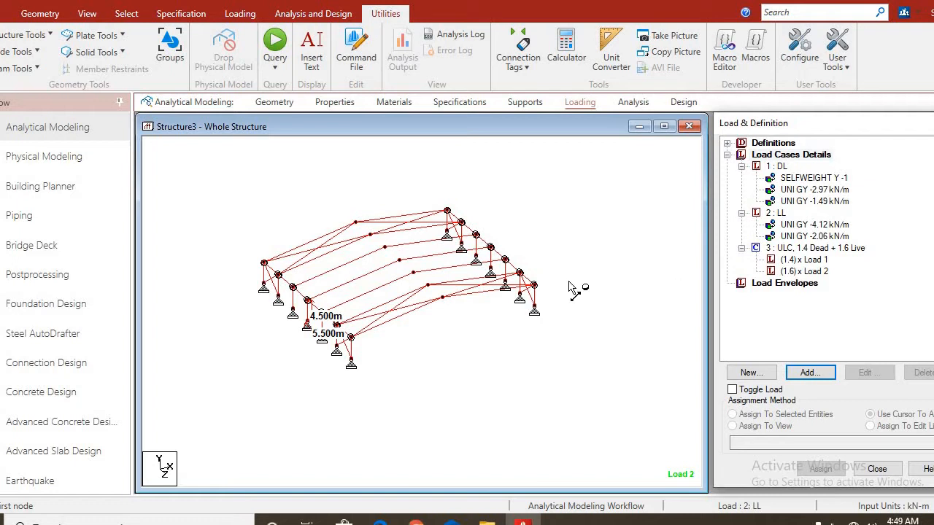
mouse_move(633, 111)
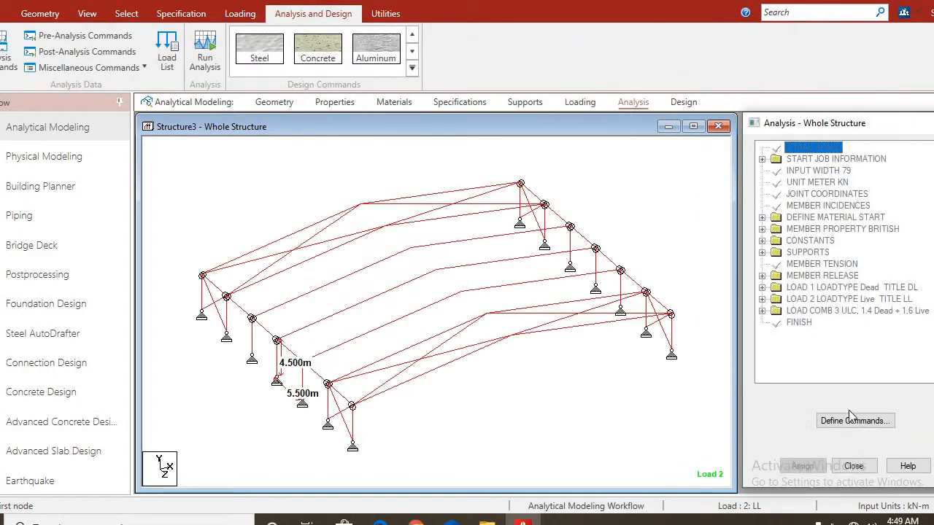
- Add a Perform Analysis command with No Print to the input file
left_click(855, 420)
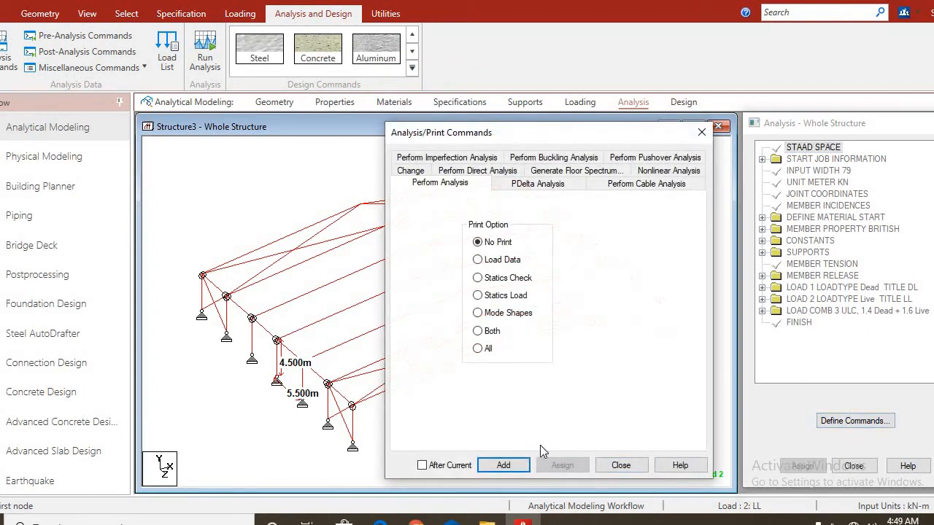
left_click(502, 464)
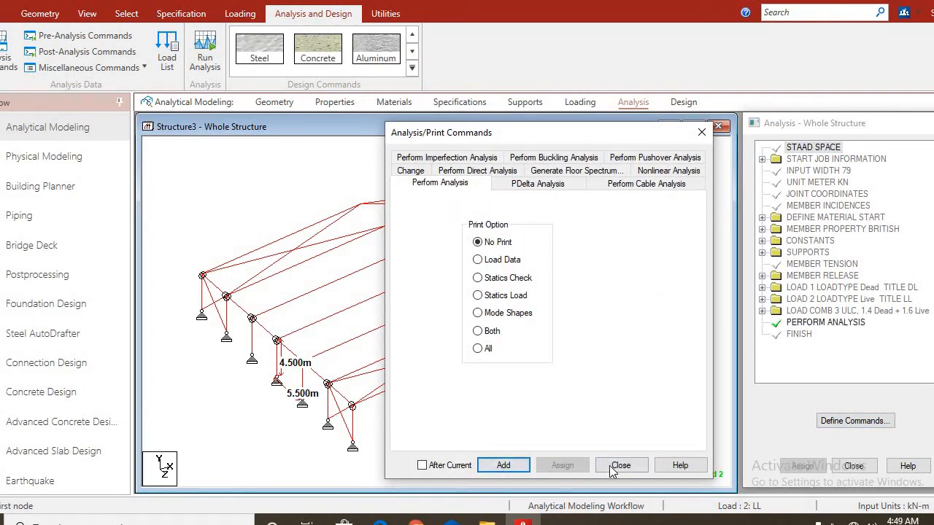
left_click(622, 464)
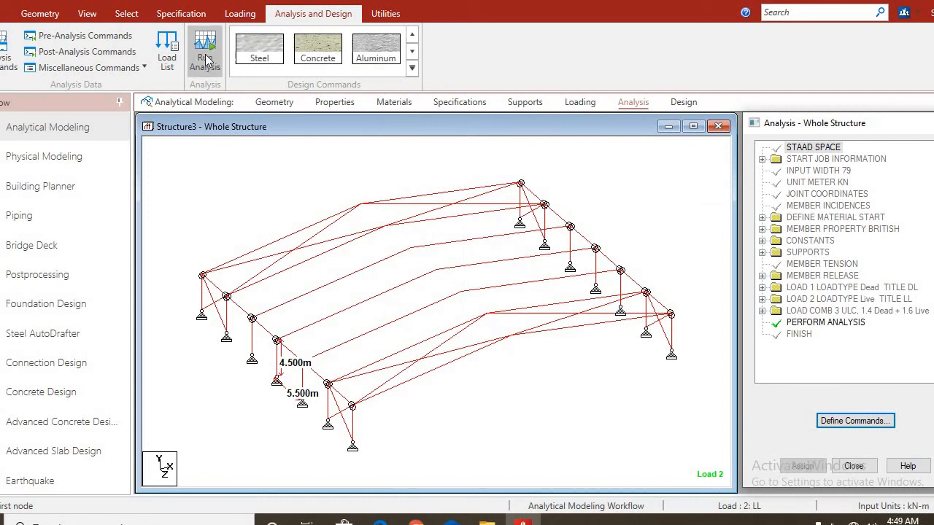
- Run the analysis to zero errors and go to post-processing mode to review results
left_click(204, 49)
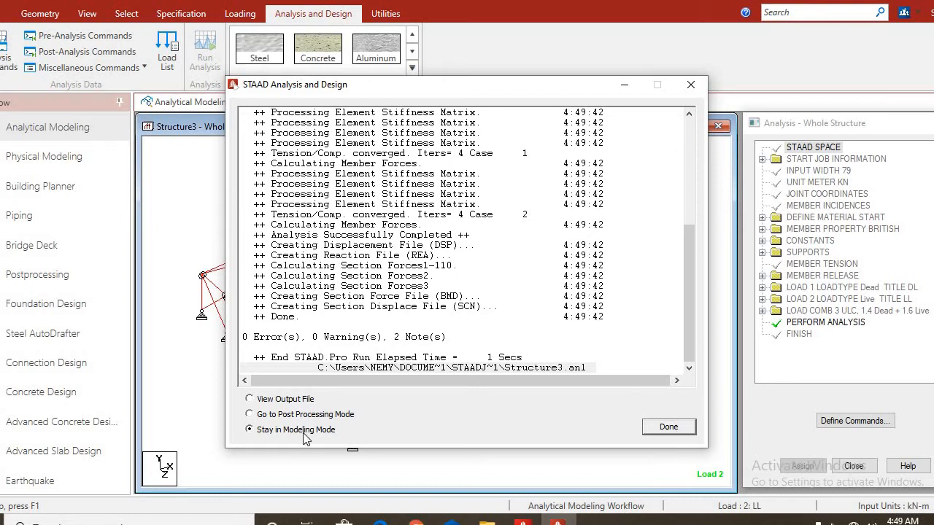
left_click(248, 414)
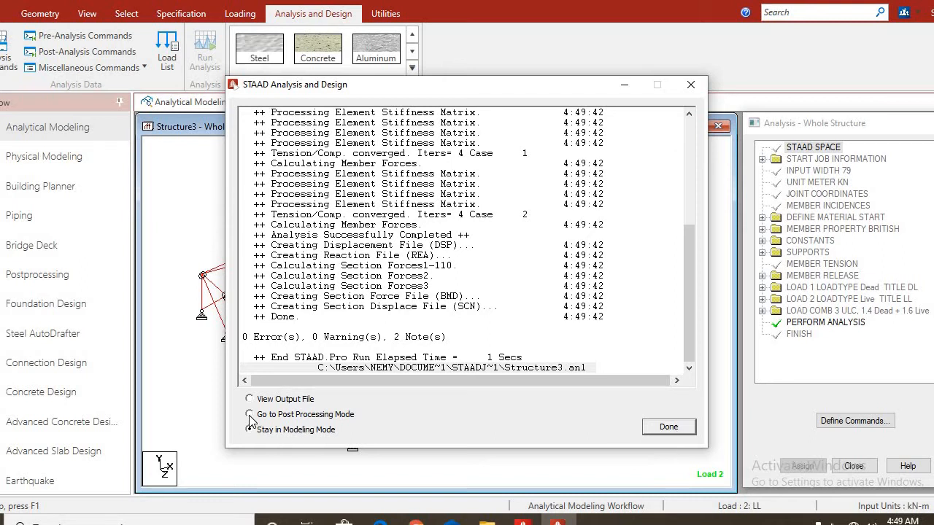
left_click(250, 414)
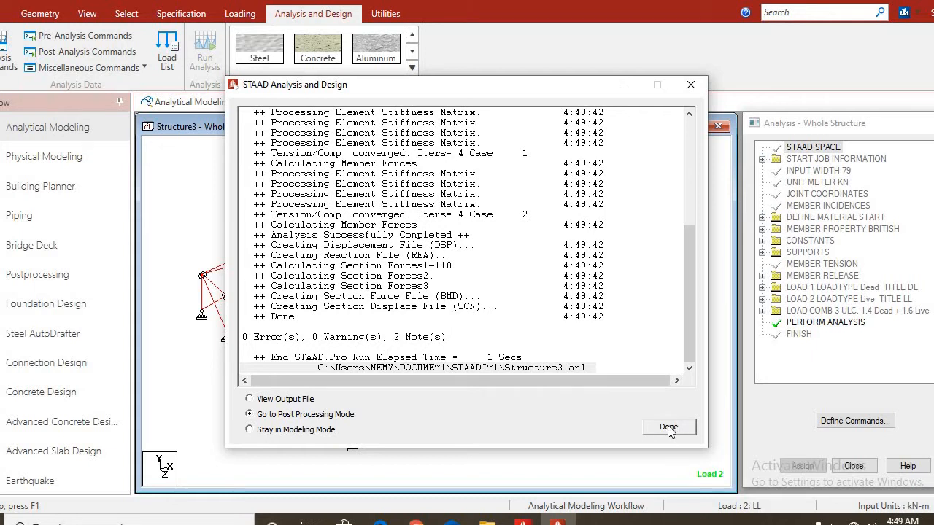
left_click(668, 427)
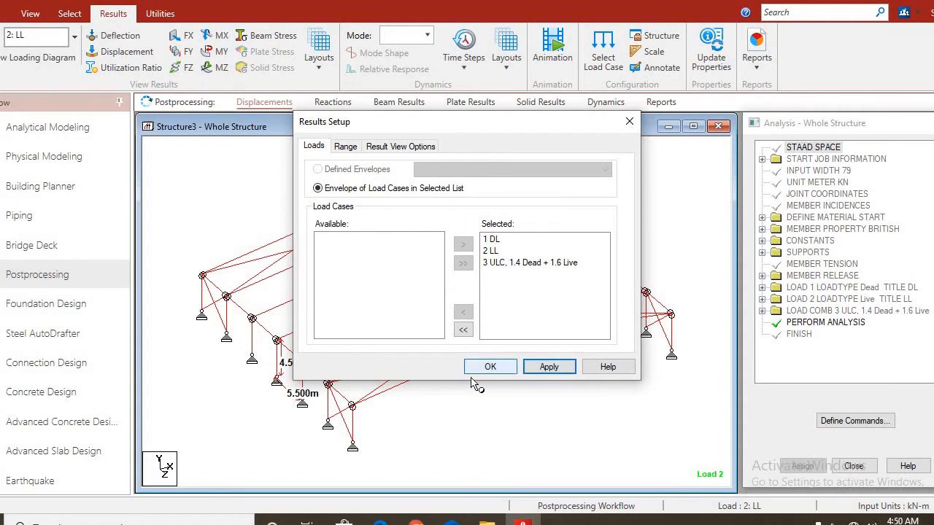
- Show displacement results for all three load cases and preview the Deflection animation setting
left_click(491, 367)
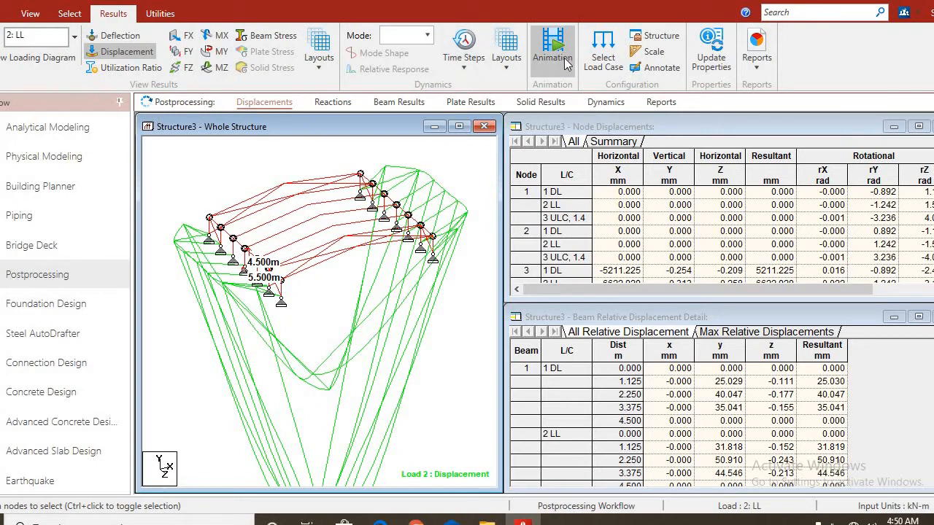
left_click(552, 42)
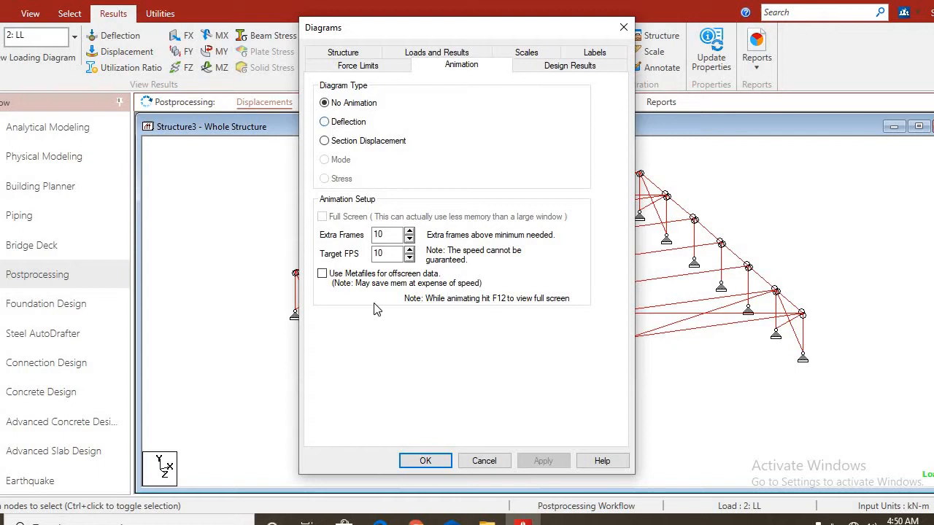
left_click(321, 123)
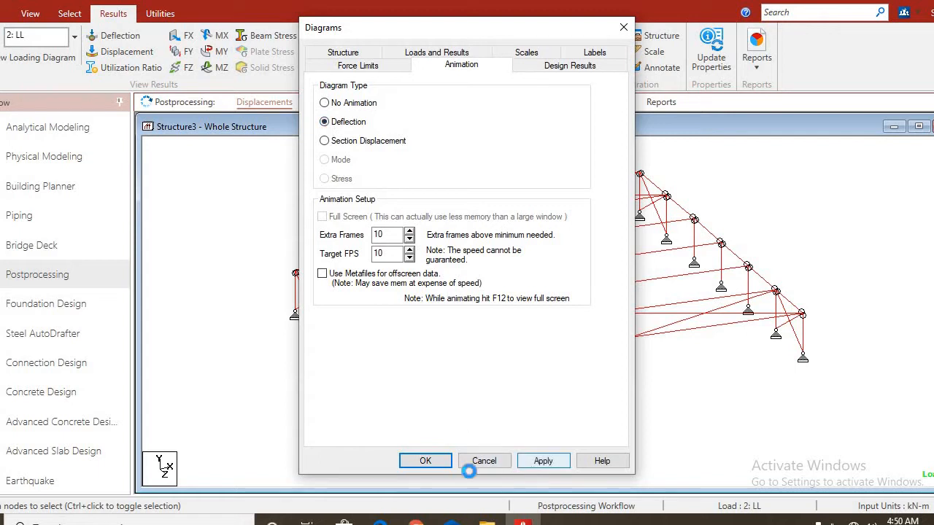
left_click(424, 462)
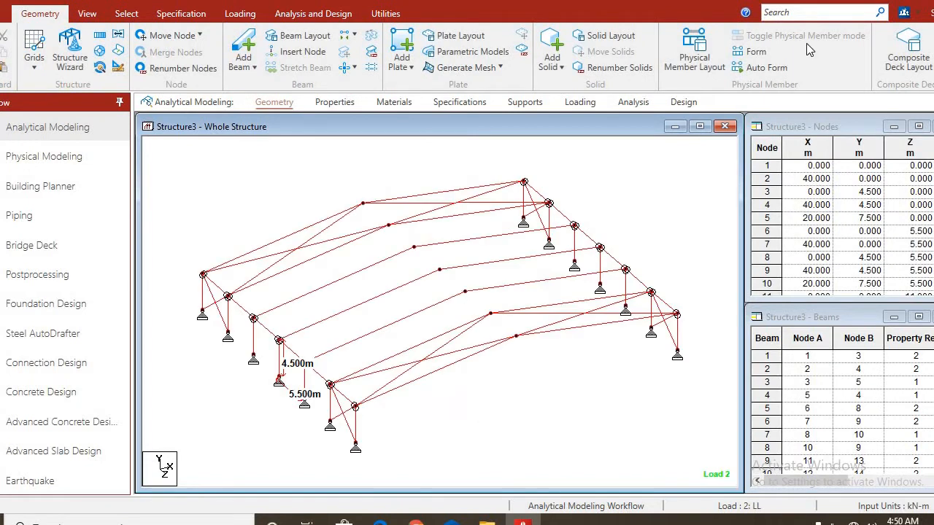
- Set the steel design code to BS5950 2000 and accept the parameter selection
left_click(682, 102)
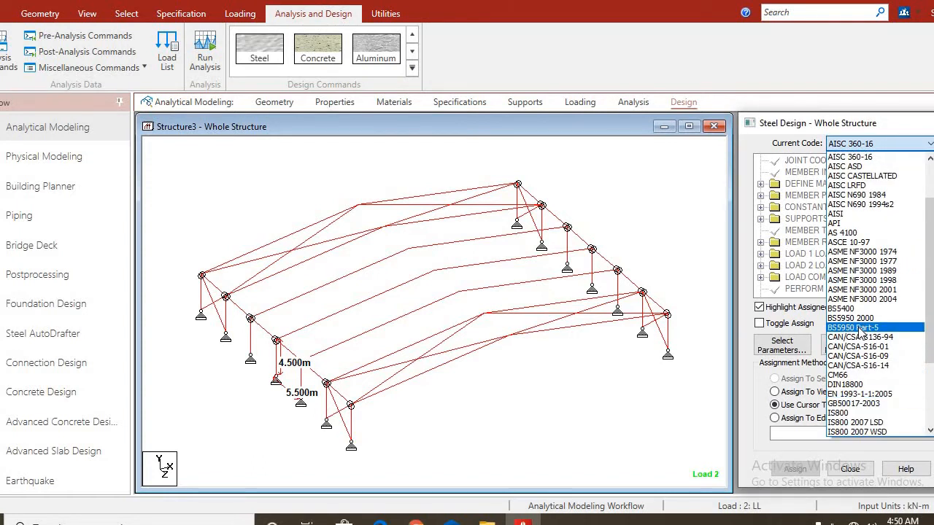
left_click(858, 318)
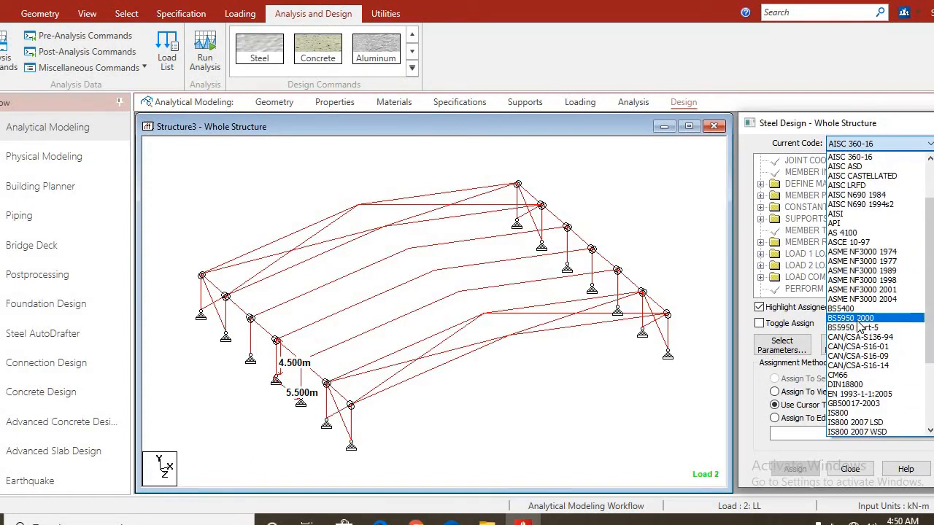
left_click(849, 318)
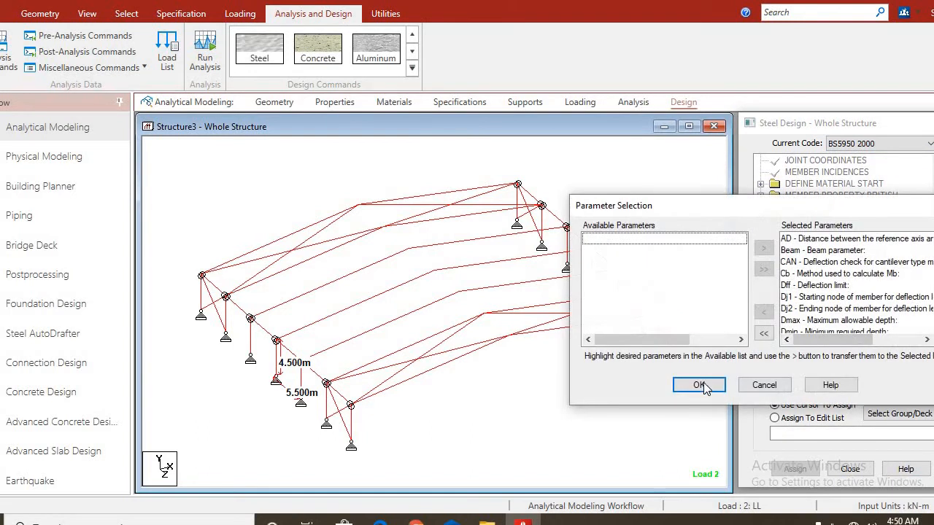
left_click(699, 385)
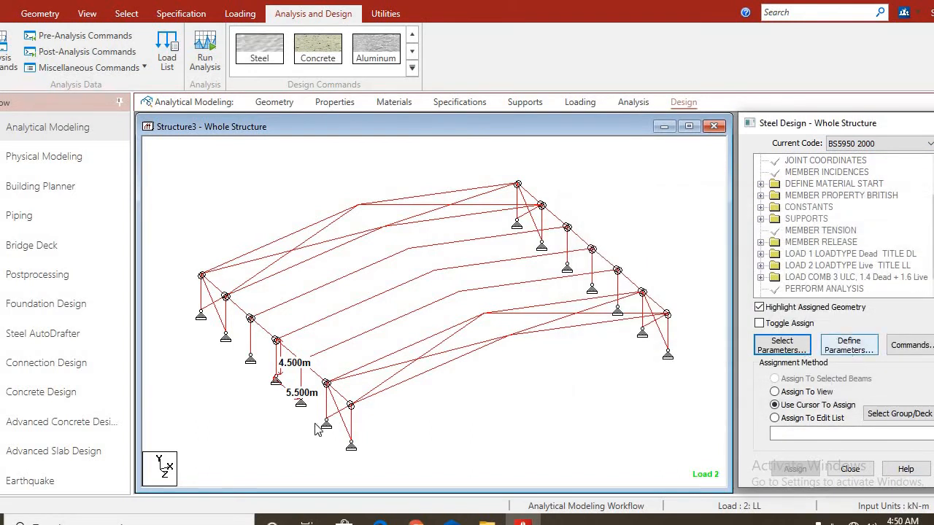
- Define PY as 275000 kN/m2 and TRACK 2 for expanded design output
left_click(782, 344)
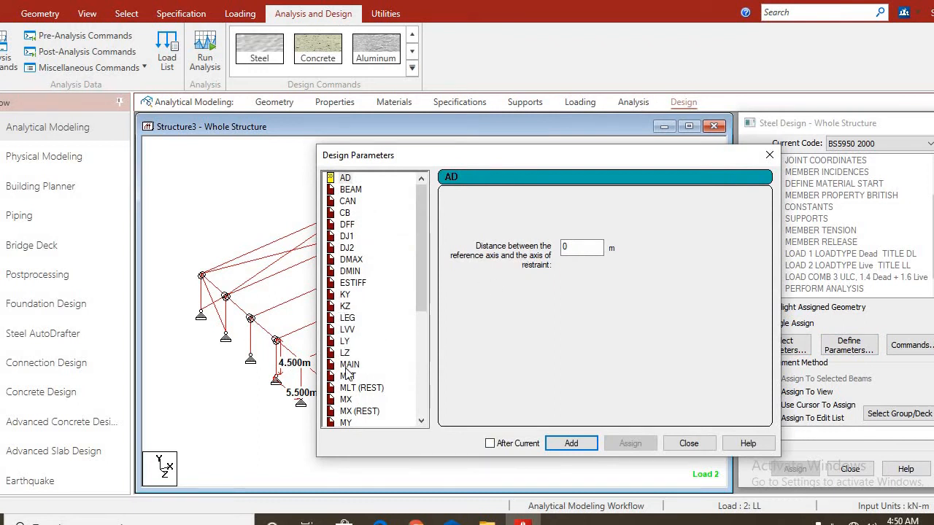
scroll("down", 3)
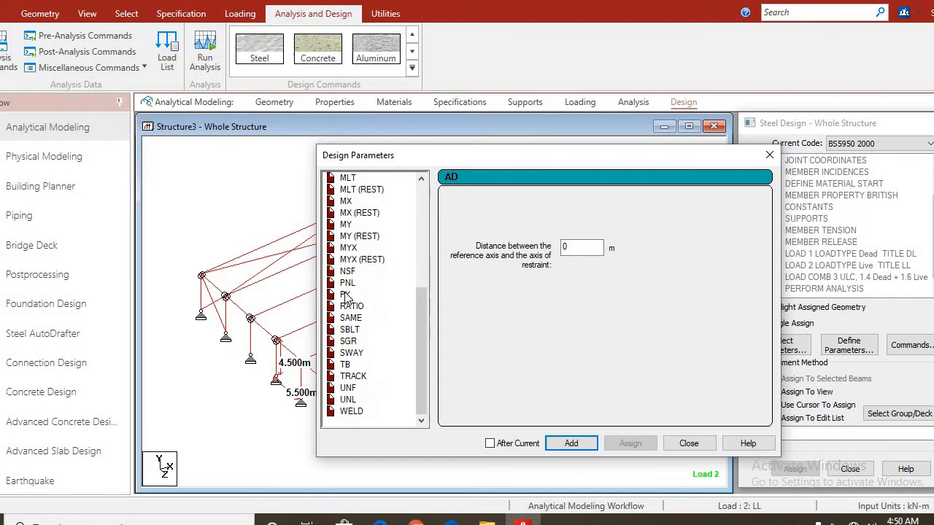
left_click(344, 295)
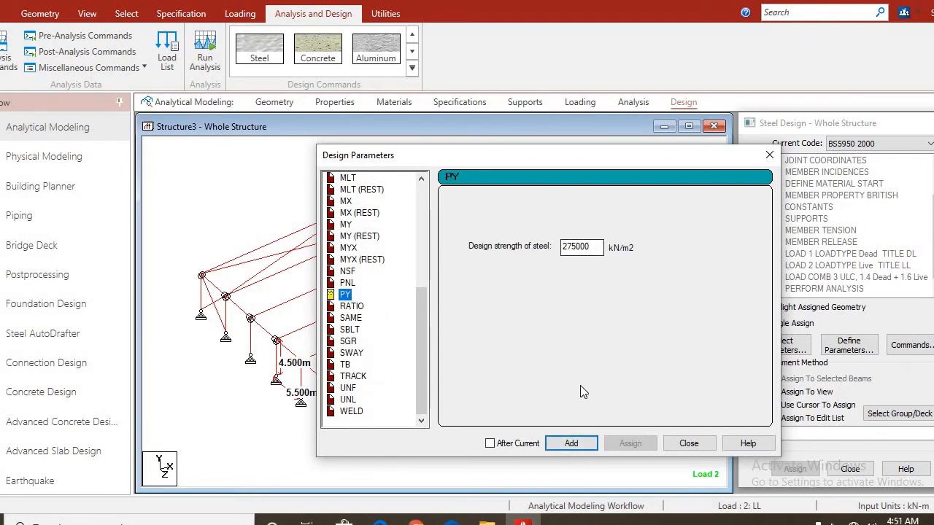
mouse_move(561, 450)
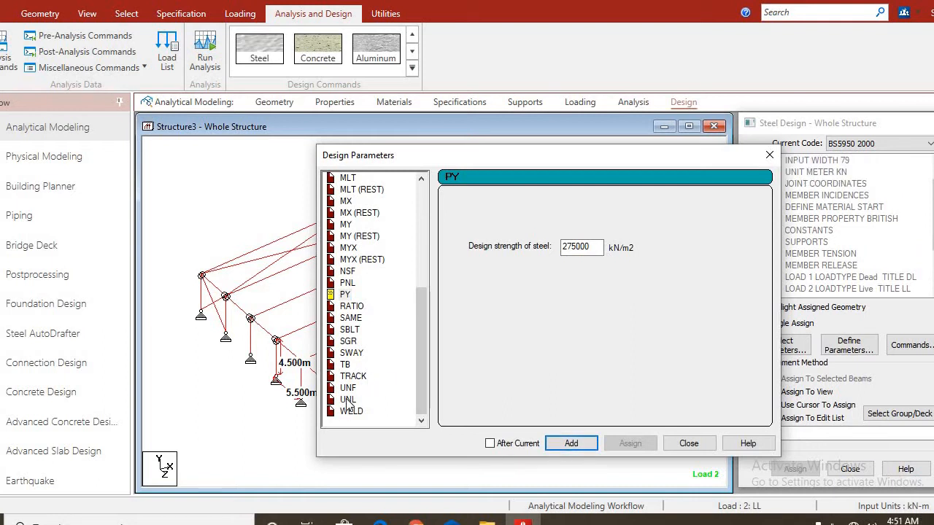
left_click(353, 377)
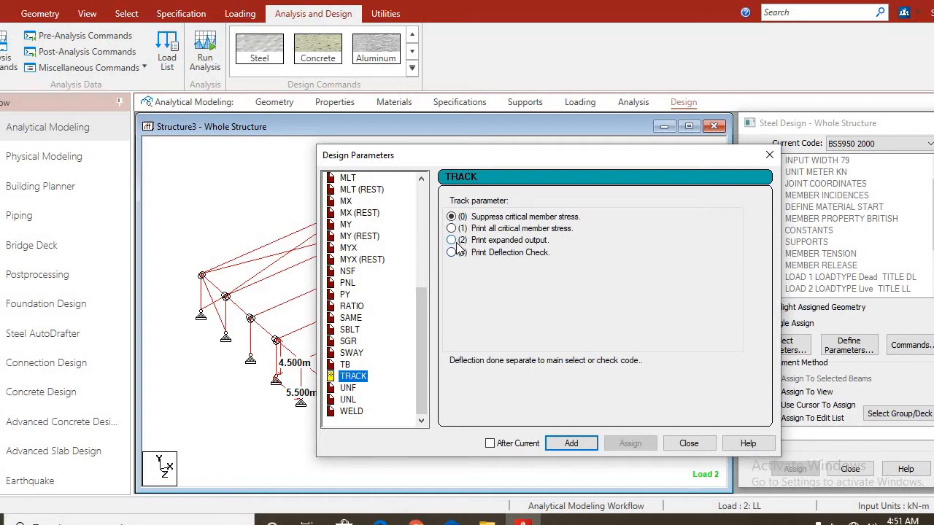
left_click(451, 239)
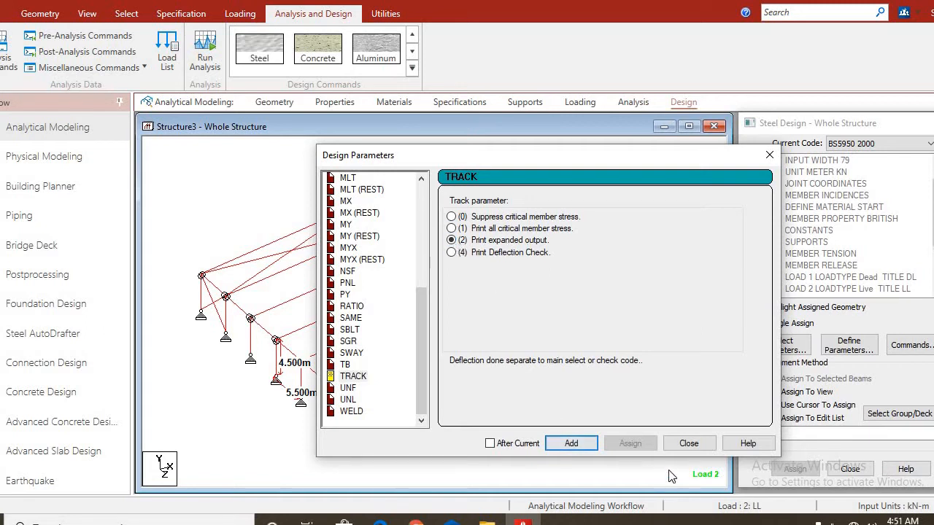
left_click(689, 444)
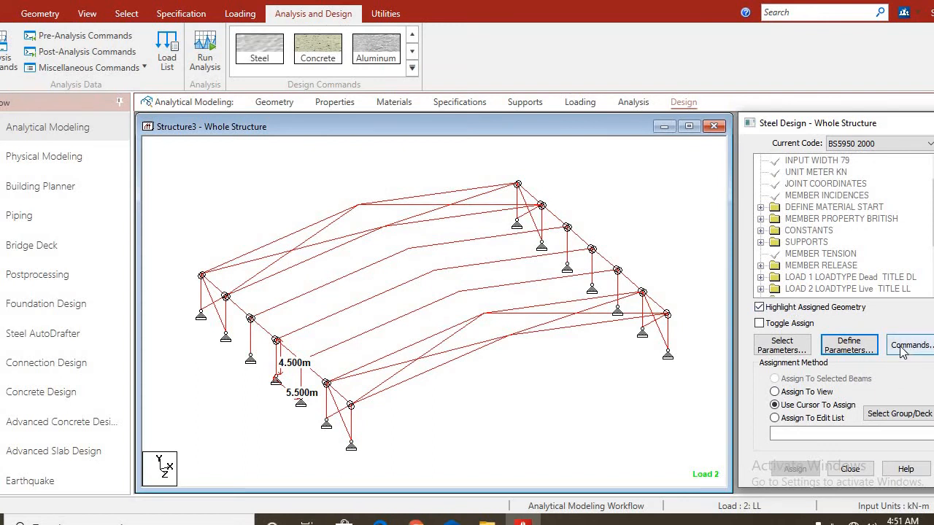
- Add the Check Code, Select and Select Optimized design commands
left_click(911, 345)
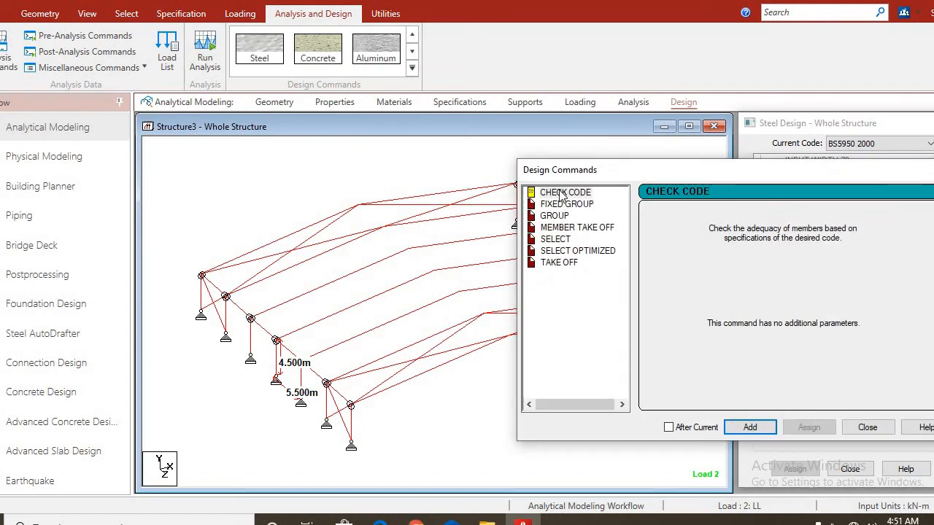
left_click(566, 193)
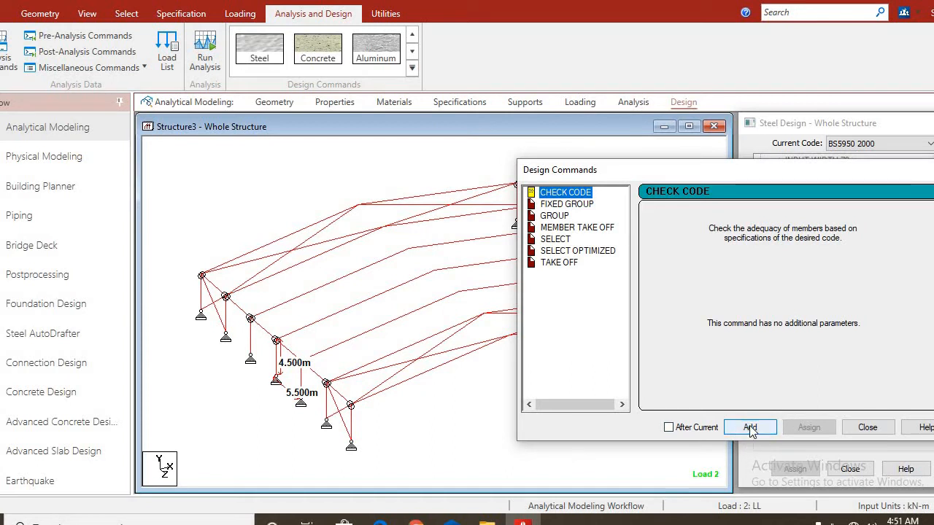
left_click(556, 240)
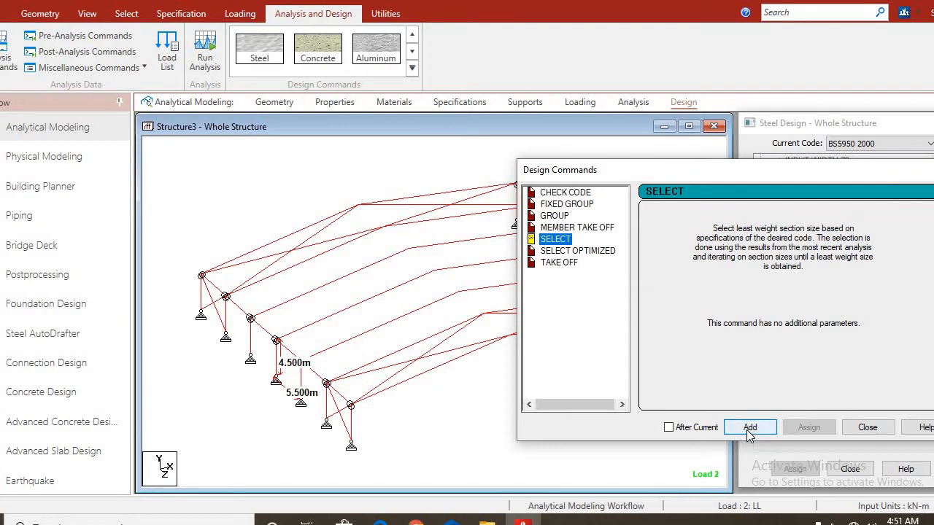
left_click(578, 251)
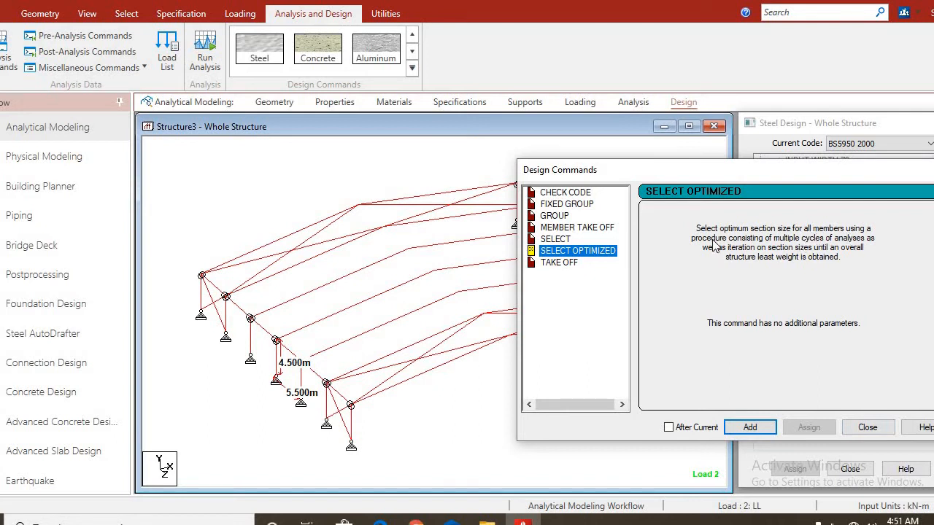
mouse_move(782, 260)
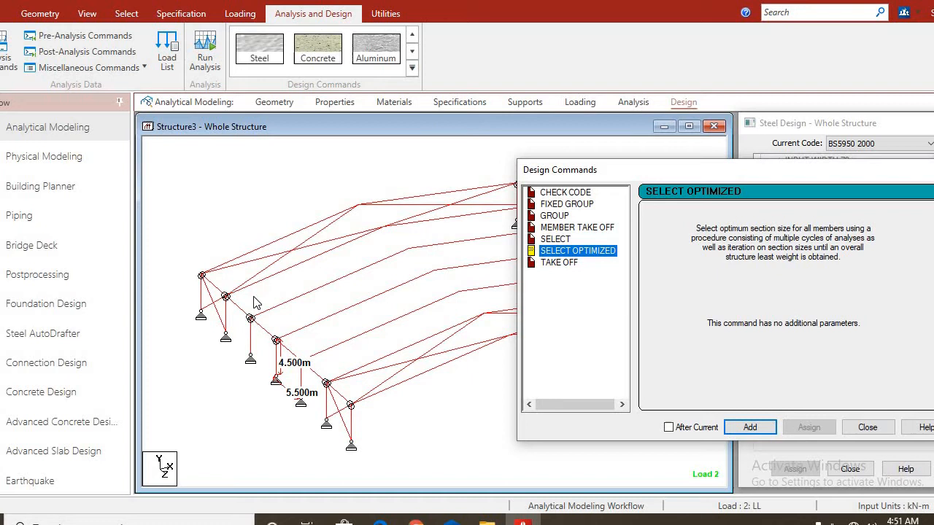
mouse_move(313, 272)
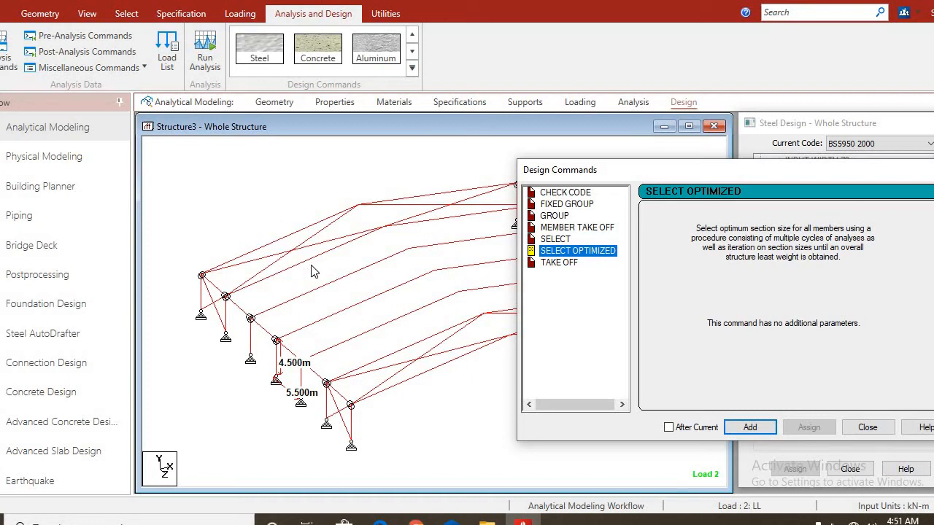
mouse_move(270, 260)
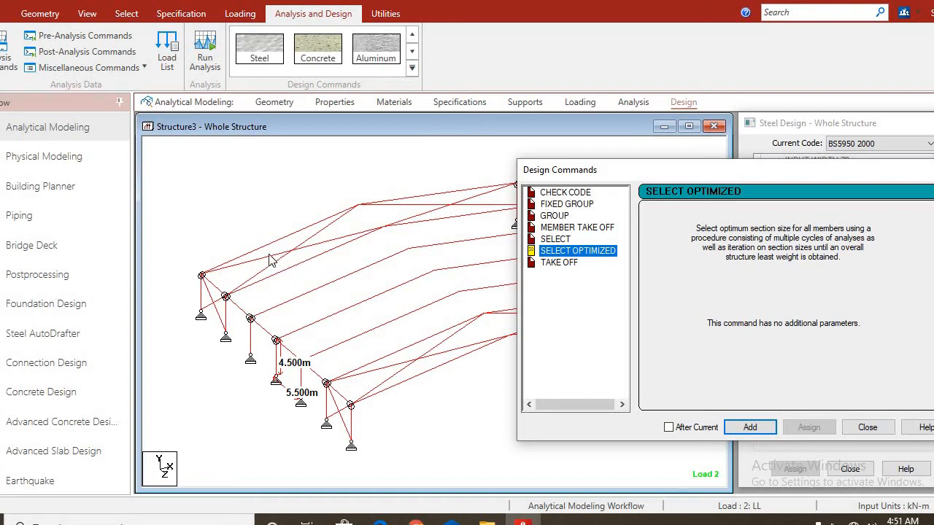
mouse_move(396, 364)
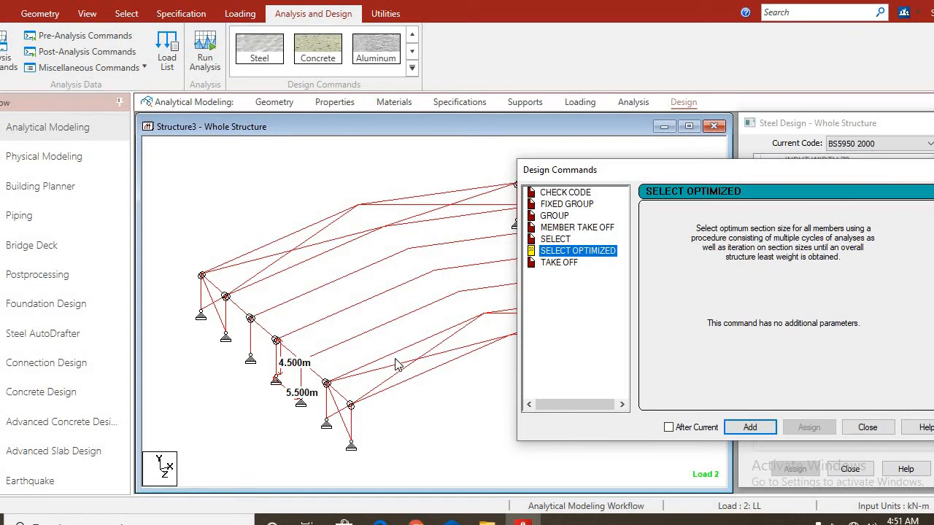
mouse_move(715, 499)
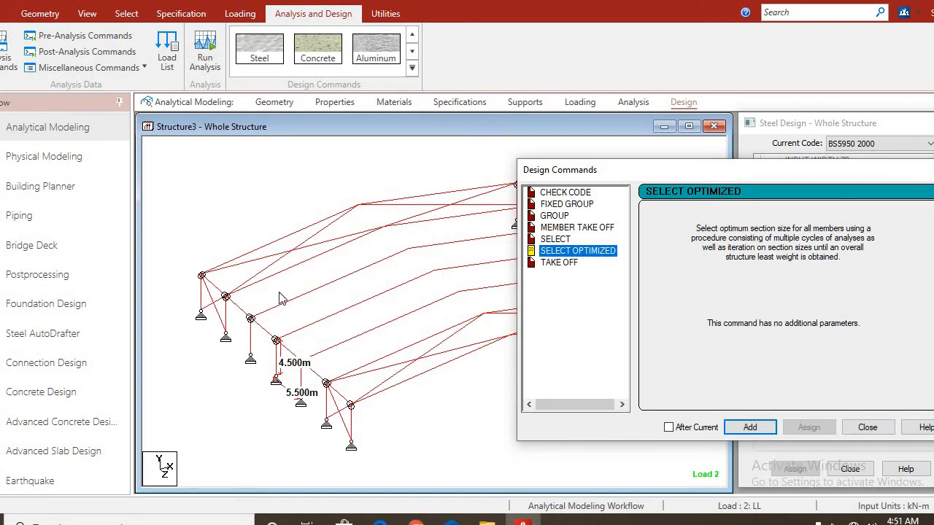
mouse_move(327, 343)
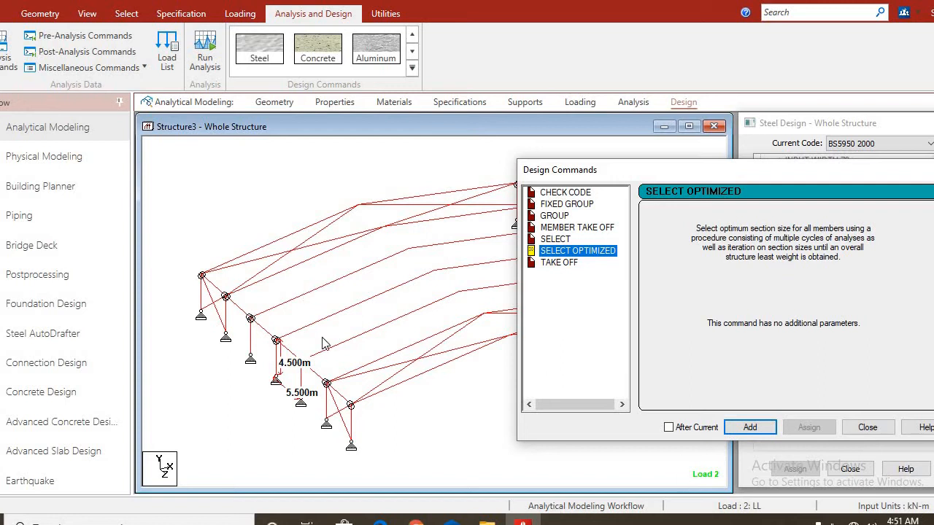
mouse_move(560, 391)
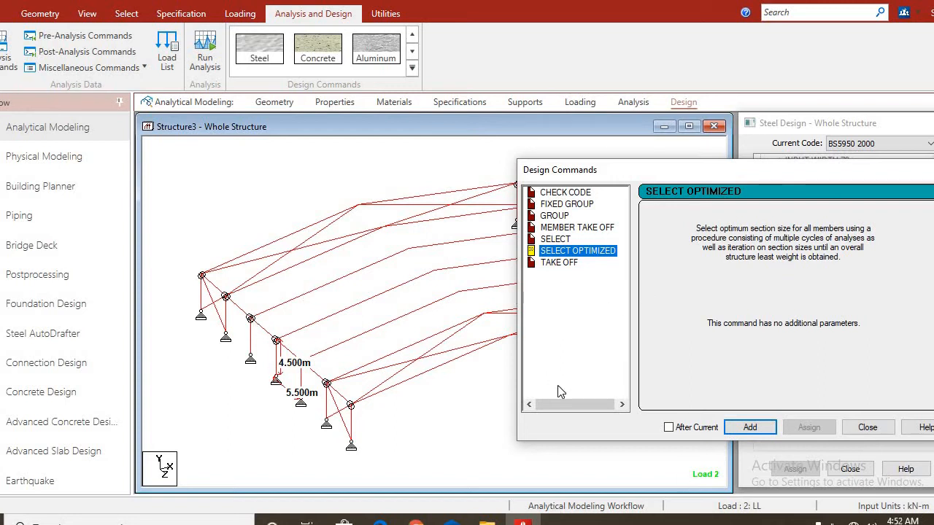
mouse_move(588, 354)
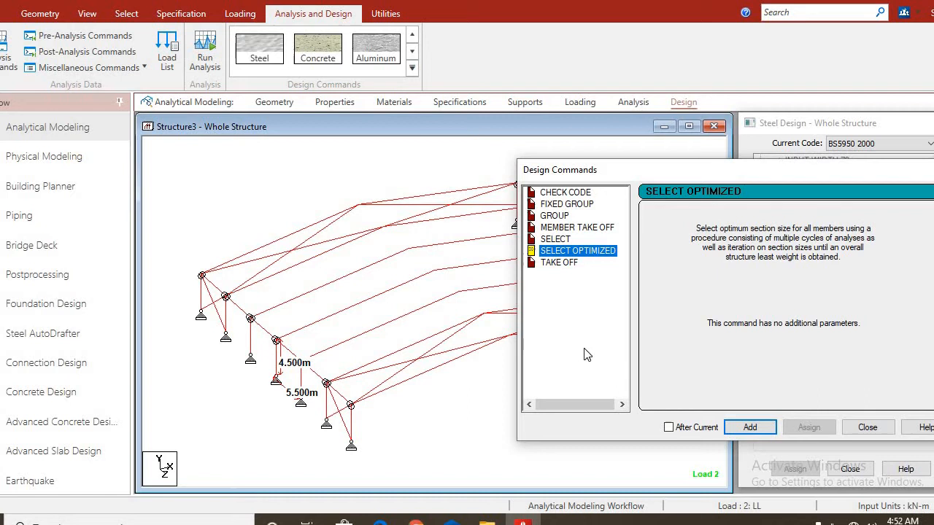
mouse_move(553, 331)
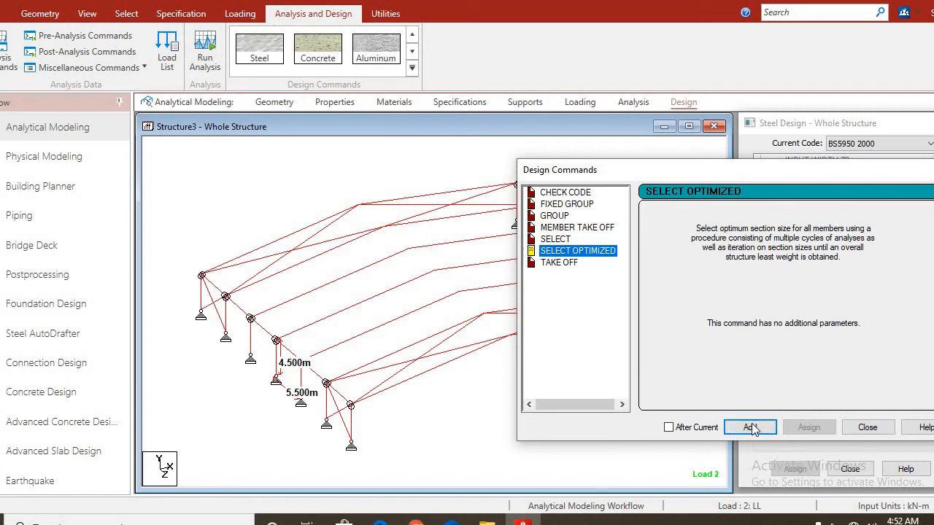
left_click(751, 426)
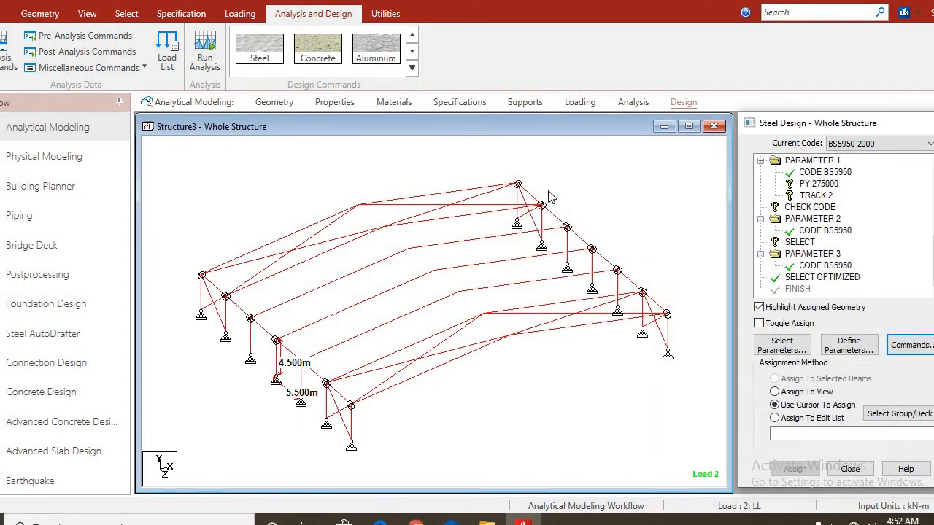
mouse_move(839, 189)
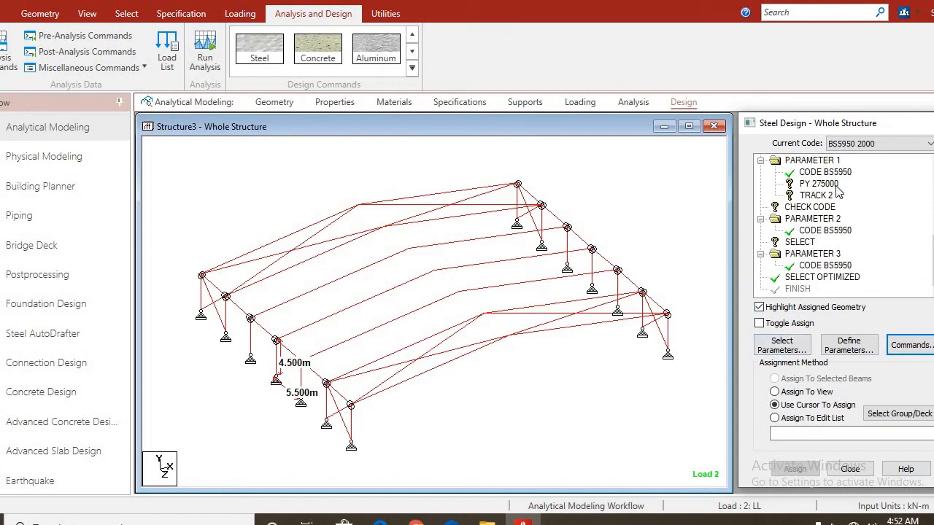
- Assign Parameter 2's CODE BS5950 to all members in view and start the analysis run
left_click(818, 184)
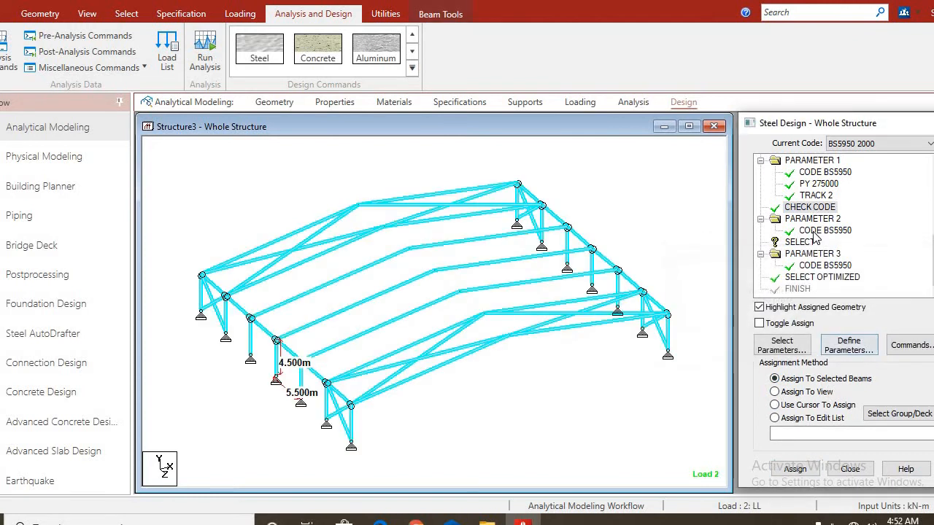
left_click(826, 231)
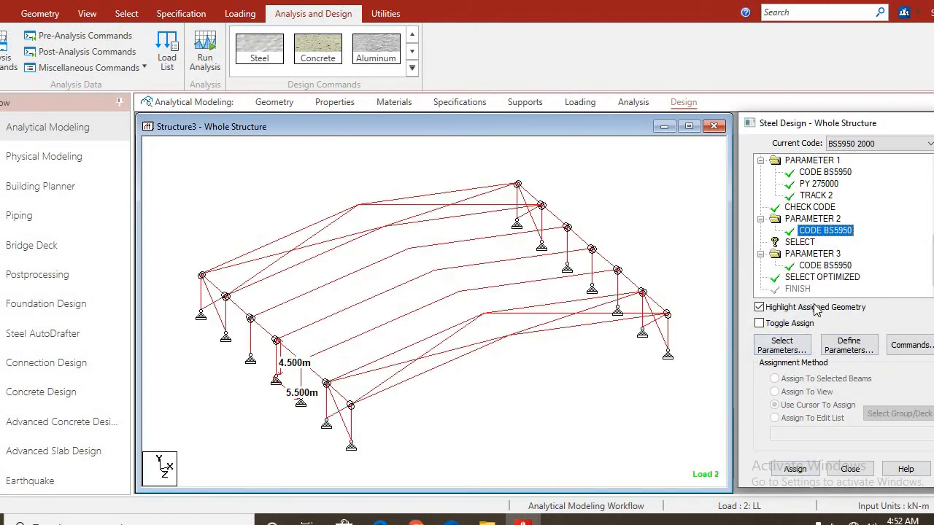
left_click(800, 242)
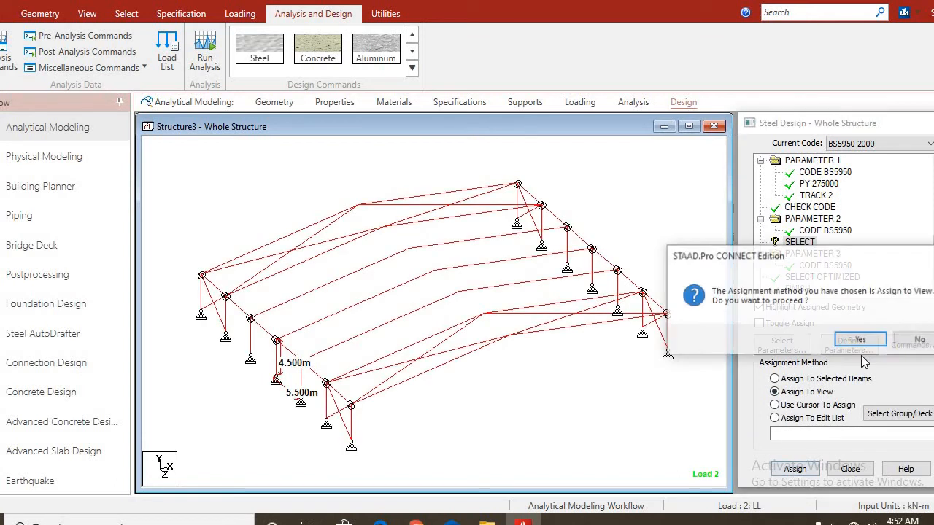
left_click(864, 340)
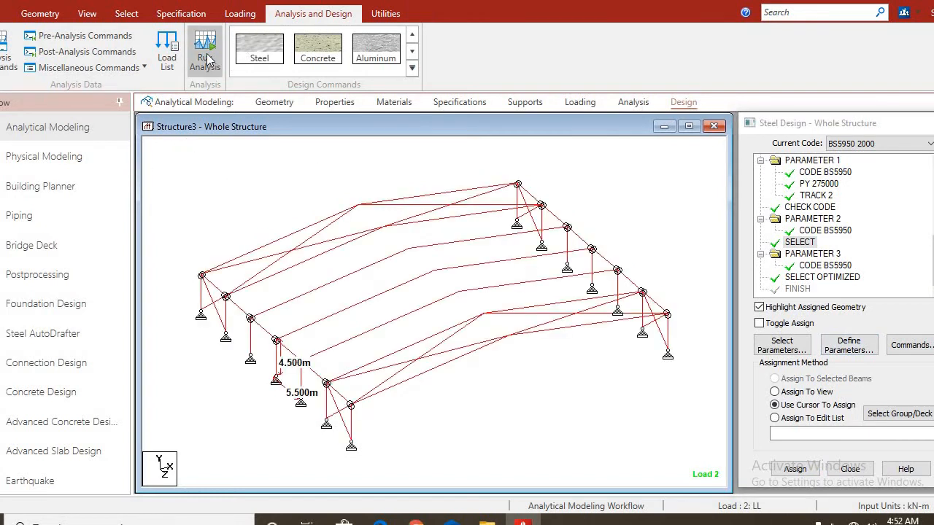
left_click(204, 55)
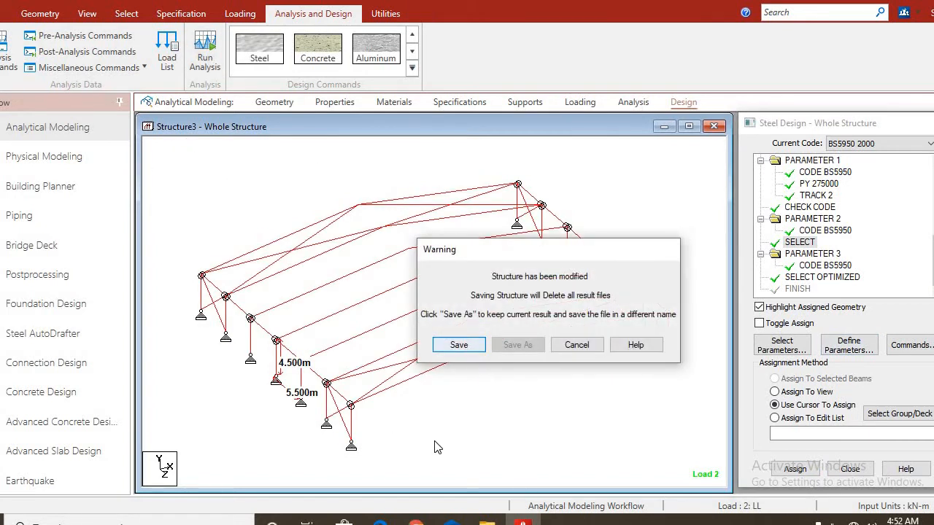
- Save the modified structure so the analysis and steel design can run
left_click(458, 344)
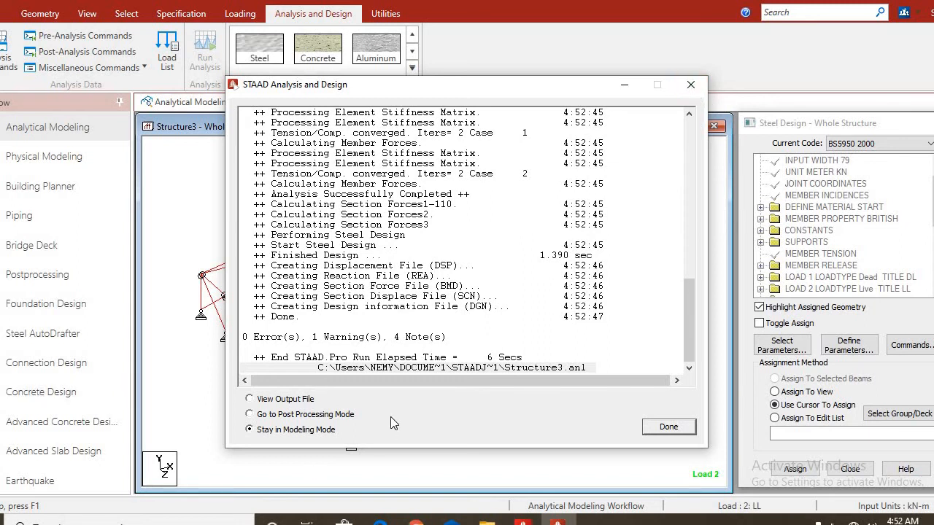
mouse_move(670, 94)
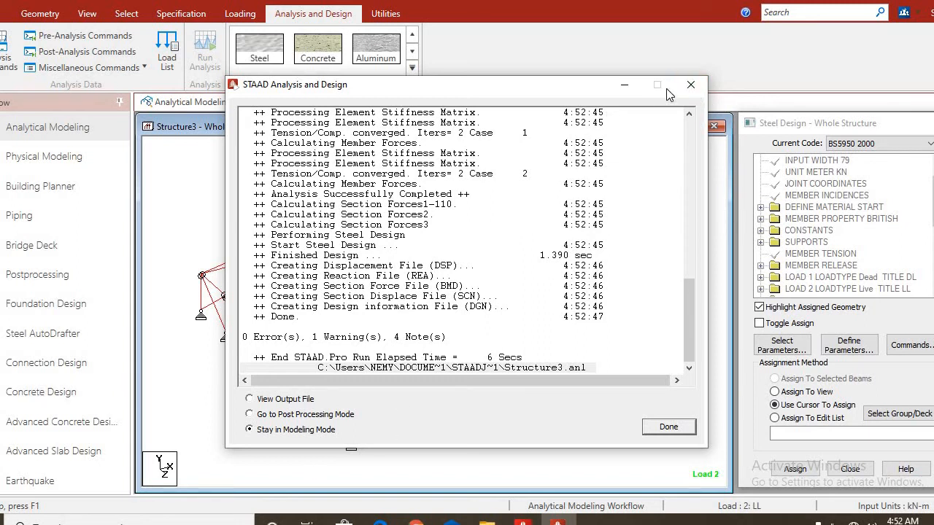
mouse_move(692, 85)
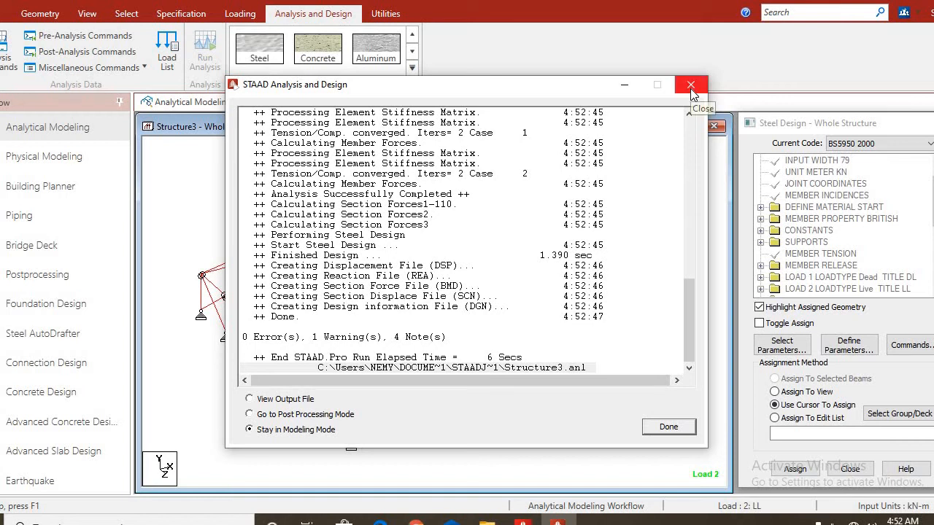
mouse_move(251, 423)
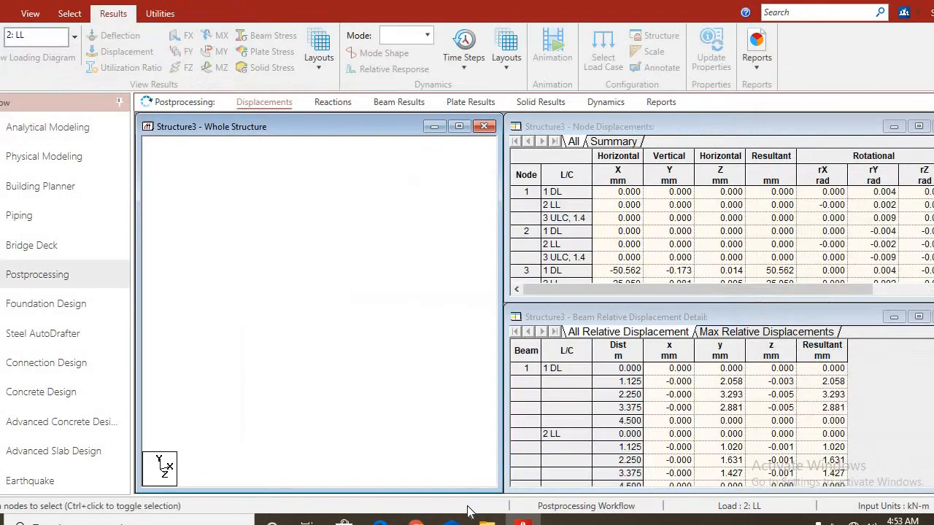
- Show the result layouts list for node, beam, plate and solid results
left_click(125, 51)
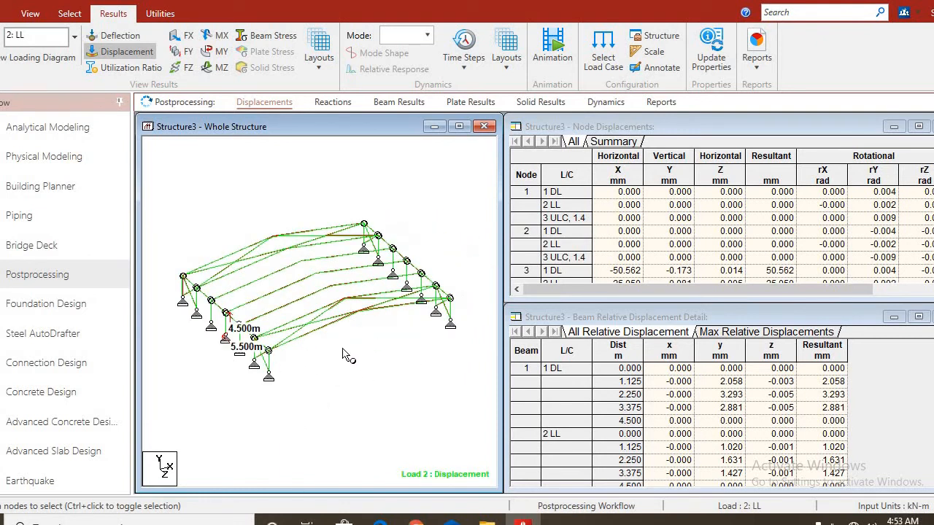
mouse_move(236, 243)
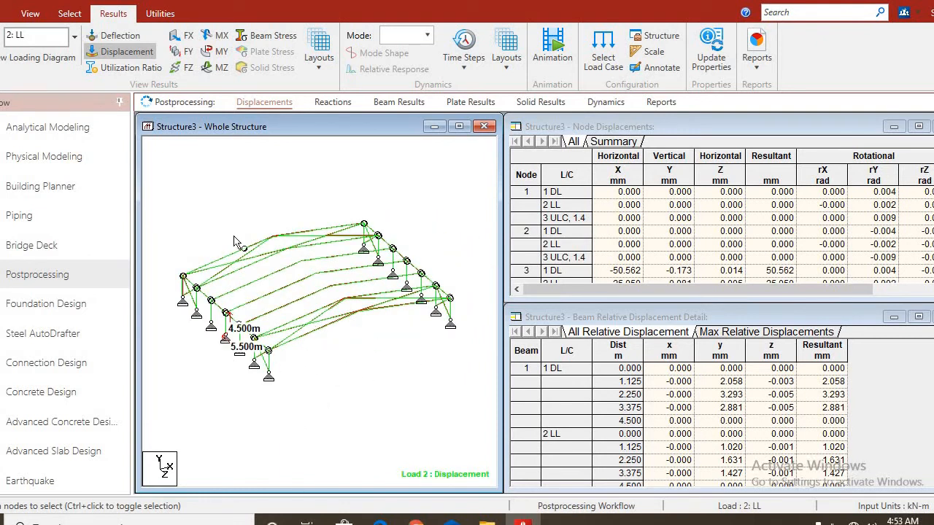
mouse_move(318, 266)
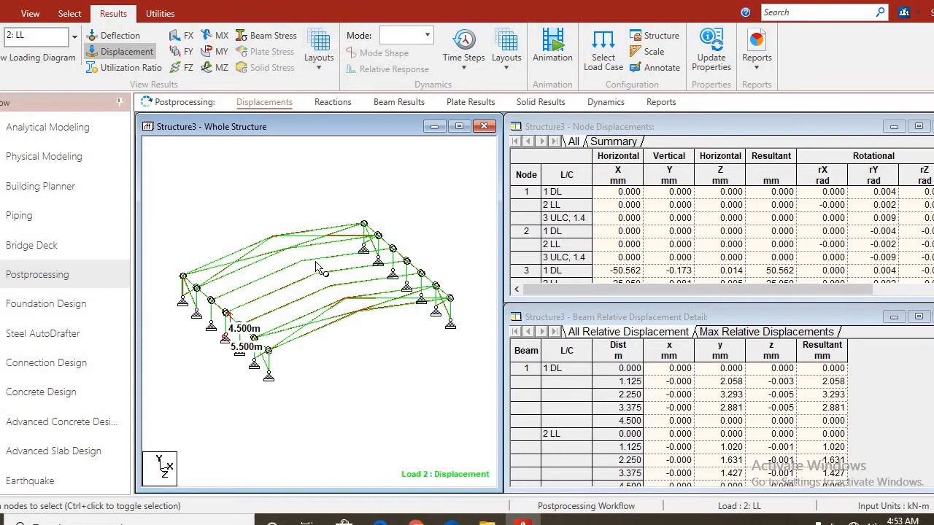
mouse_move(318, 43)
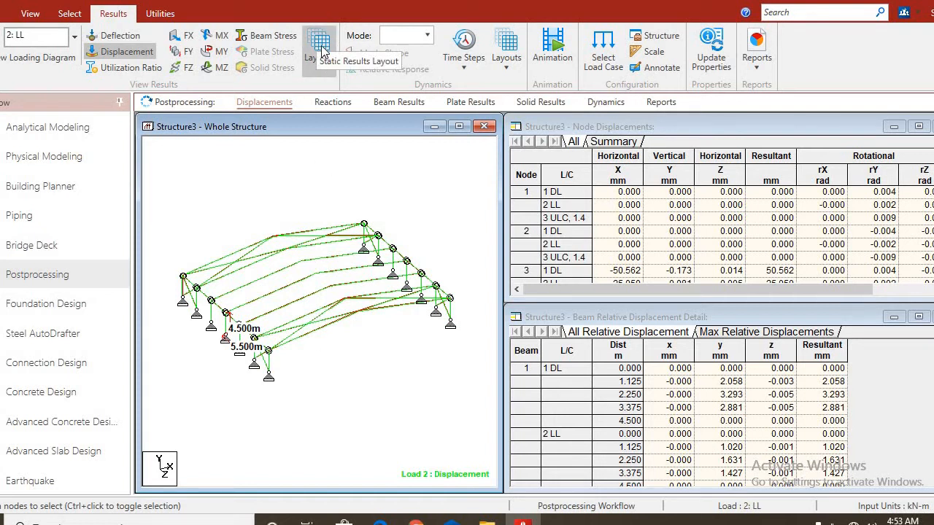
left_click(318, 47)
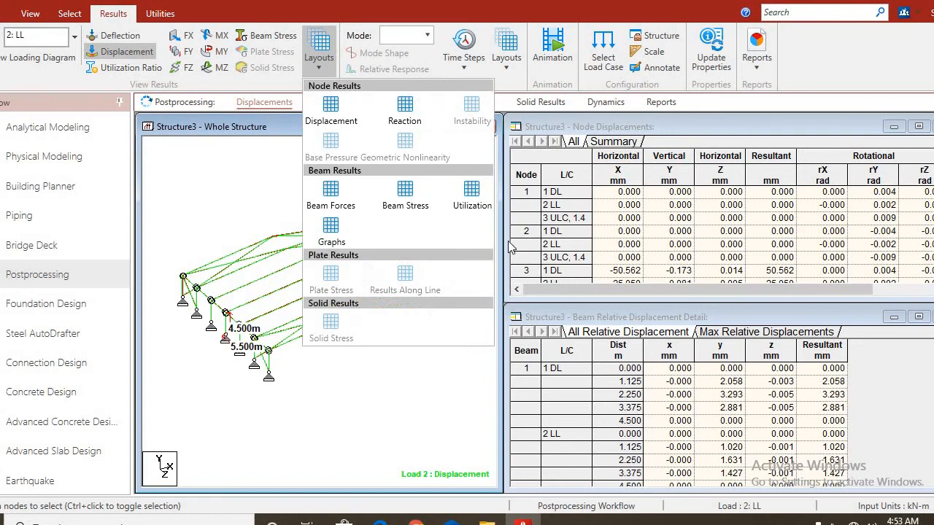
left_click(131, 67)
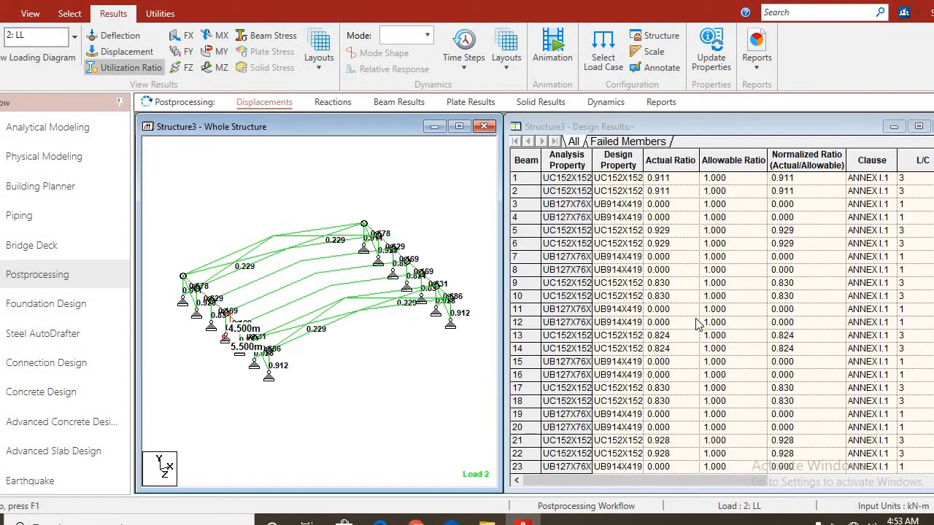
mouse_move(754, 171)
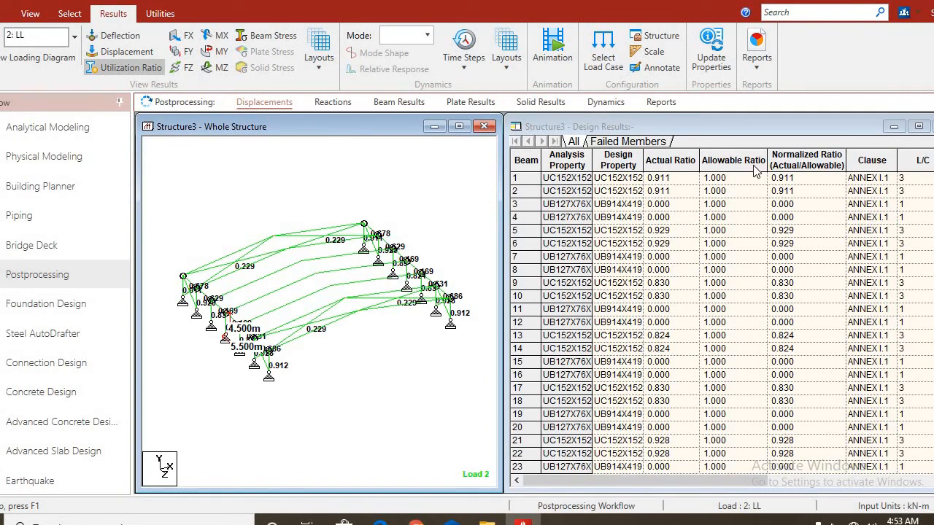
mouse_move(718, 192)
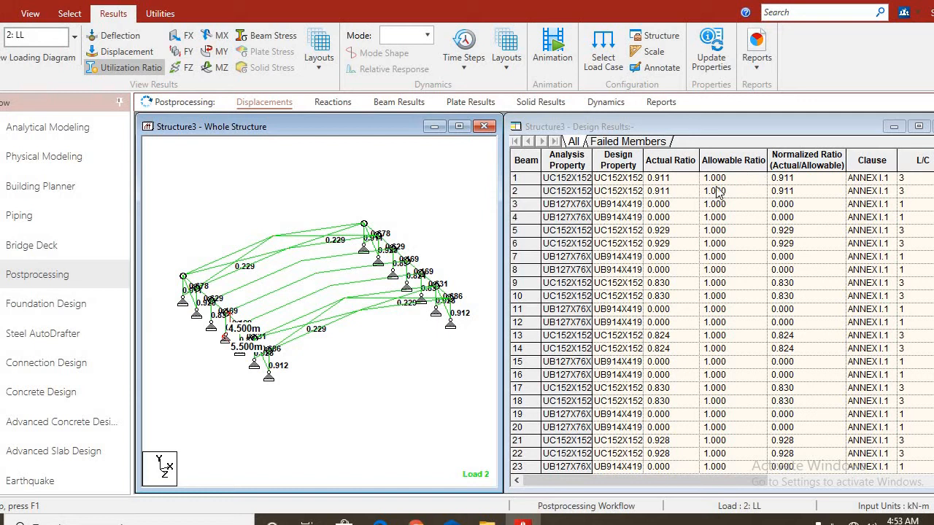
mouse_move(726, 294)
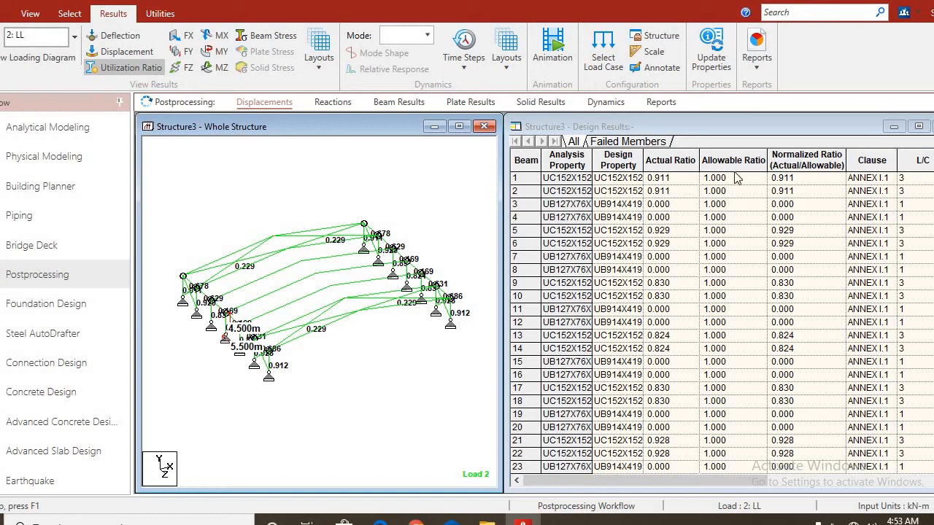
mouse_move(694, 248)
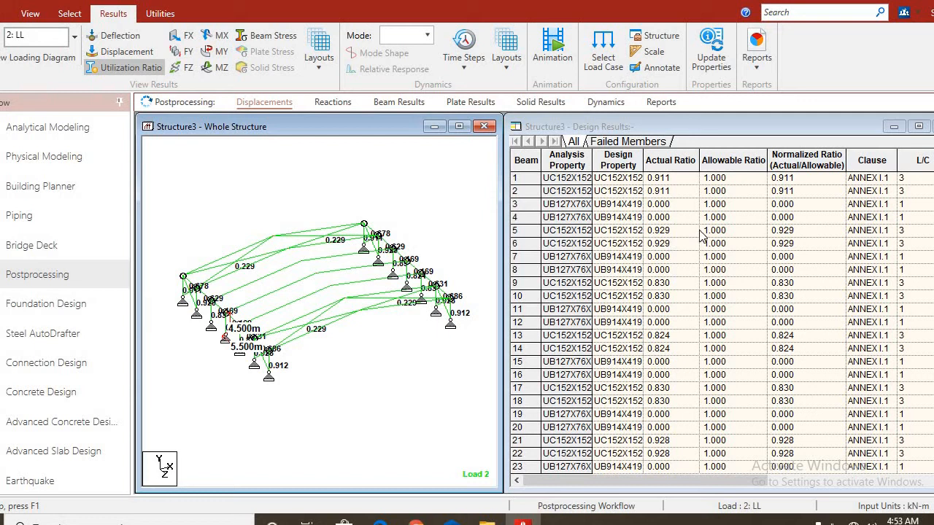
mouse_move(667, 209)
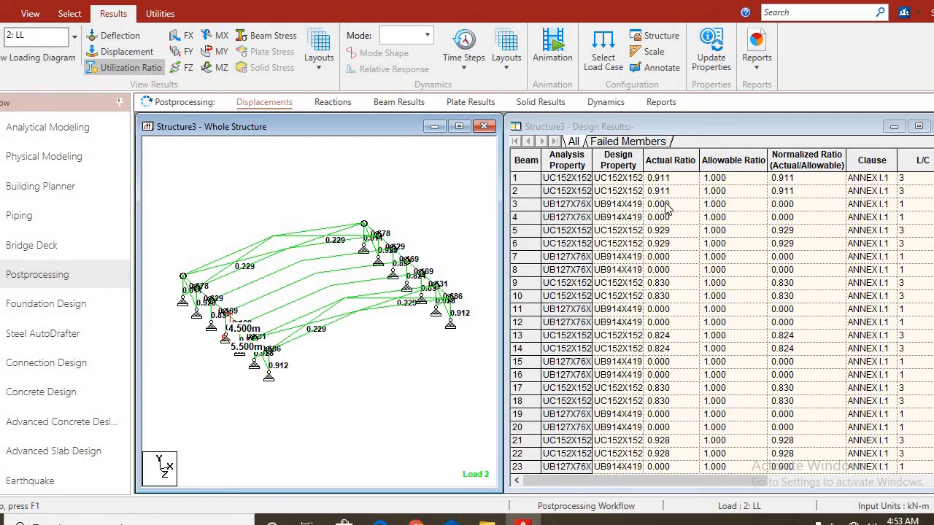
mouse_move(669, 328)
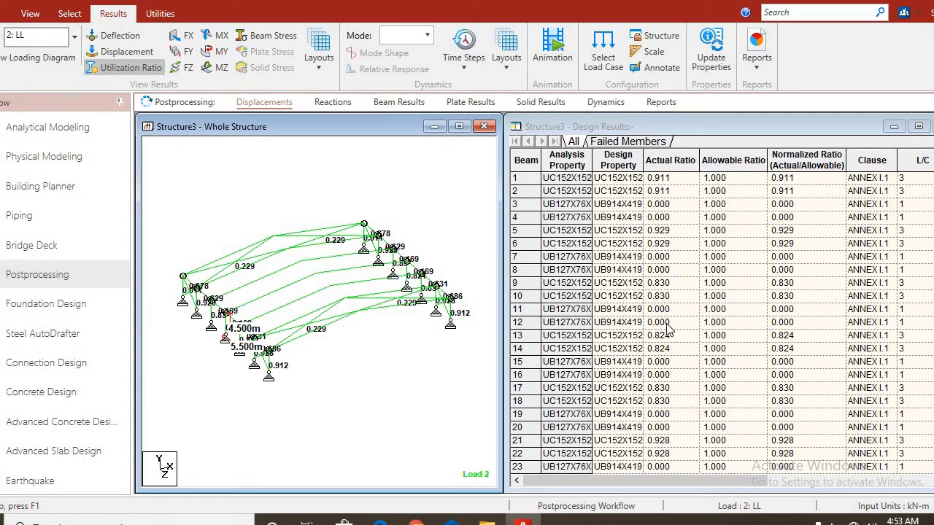
mouse_move(671, 242)
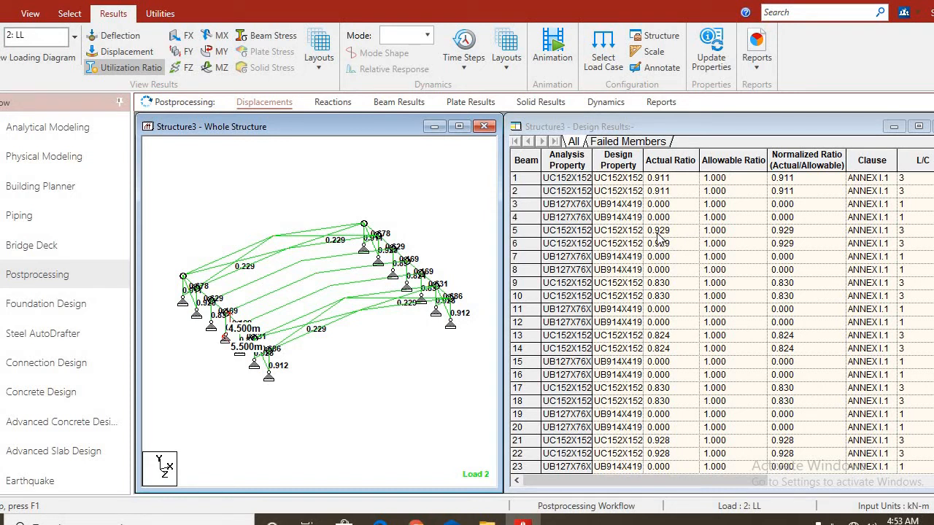
mouse_move(662, 222)
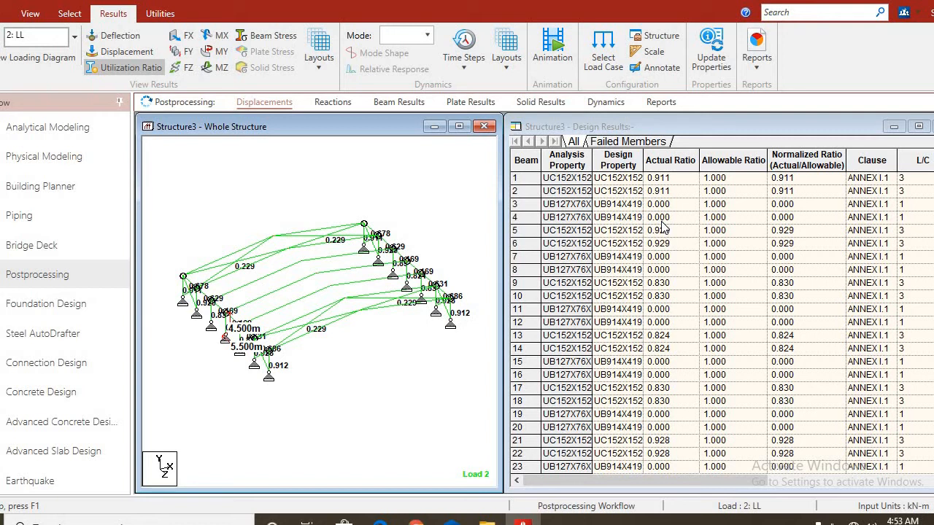
mouse_move(648, 374)
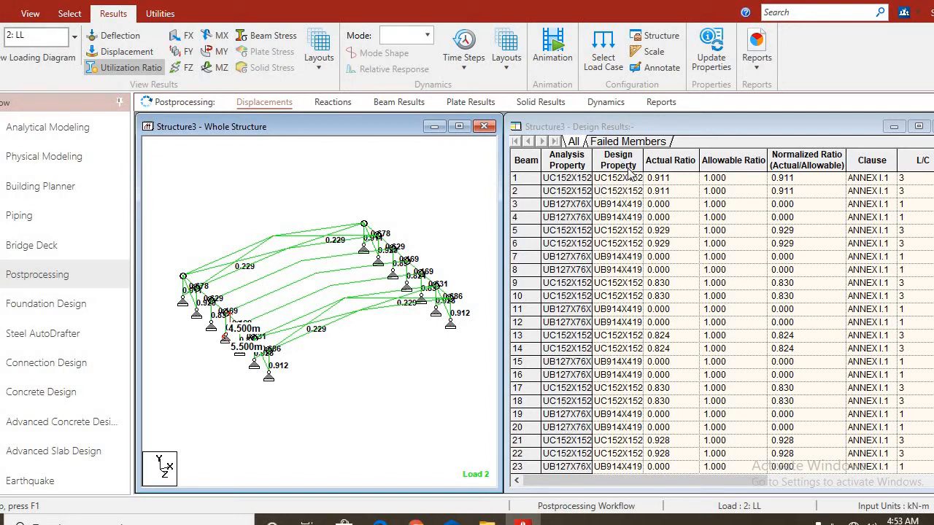
mouse_move(615, 216)
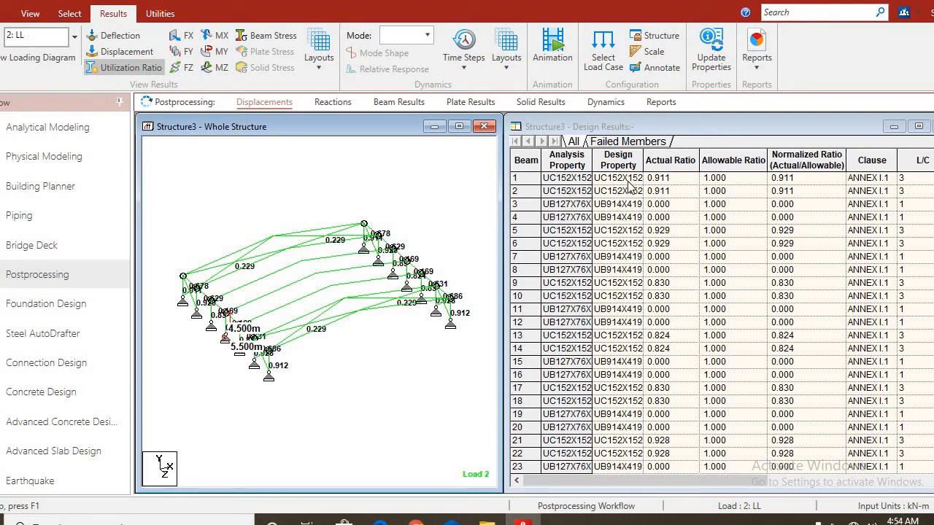
mouse_move(630, 193)
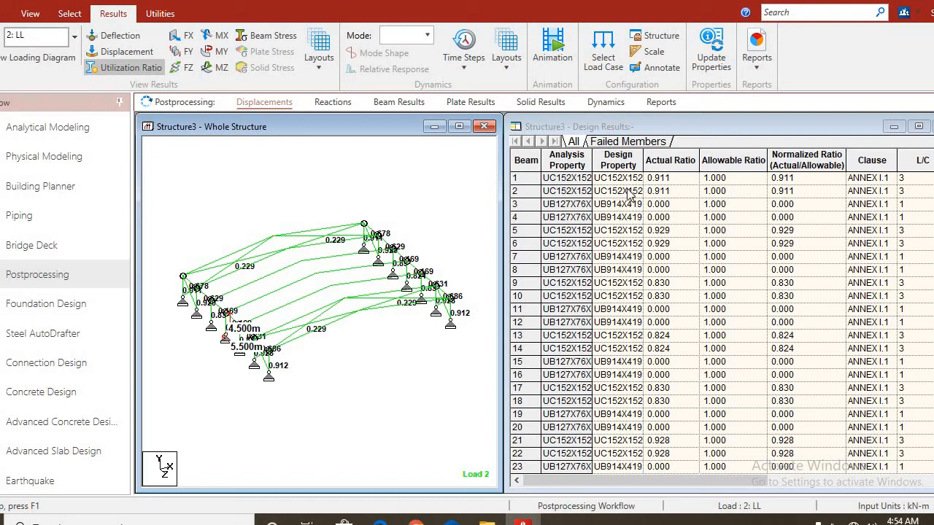
mouse_move(606, 345)
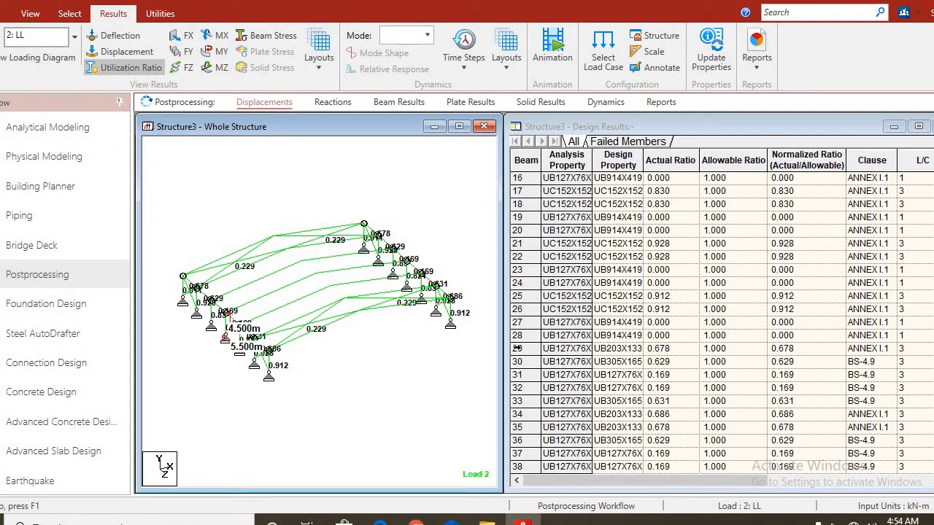
mouse_move(307, 349)
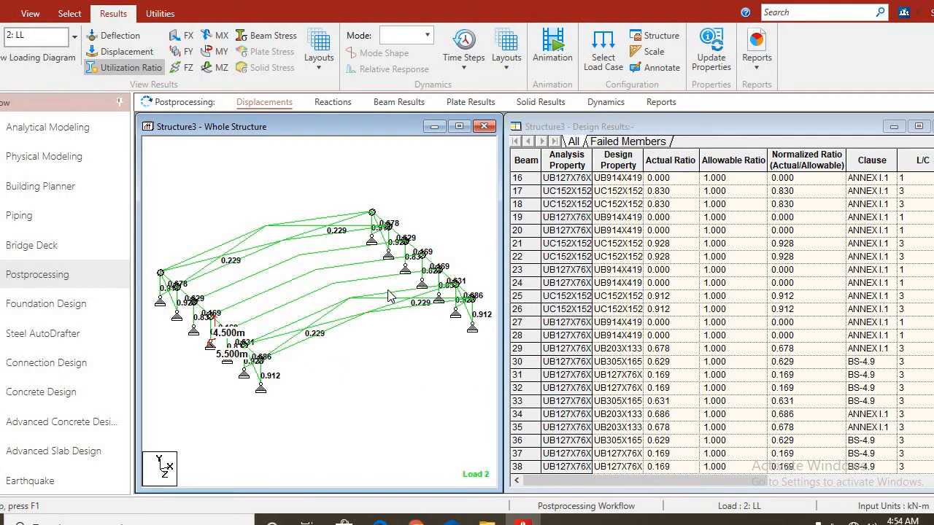
mouse_move(464, 351)
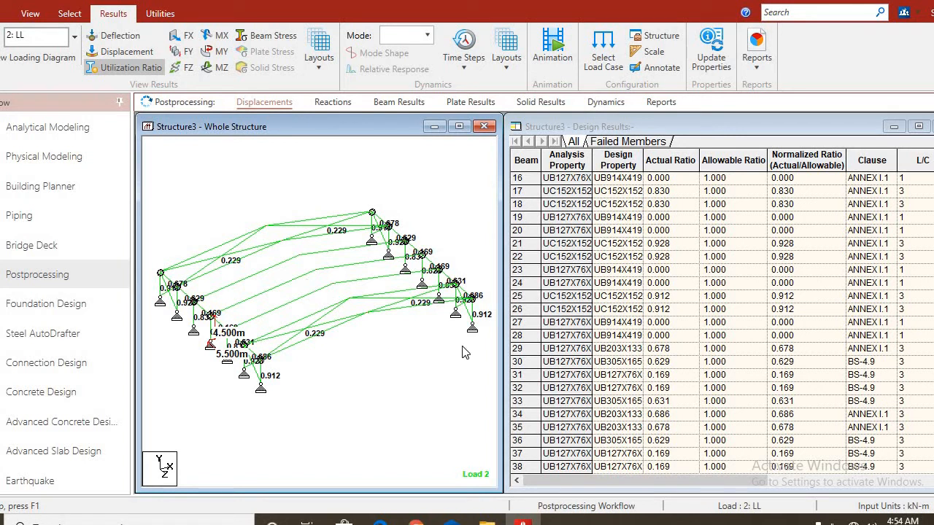
mouse_move(416, 350)
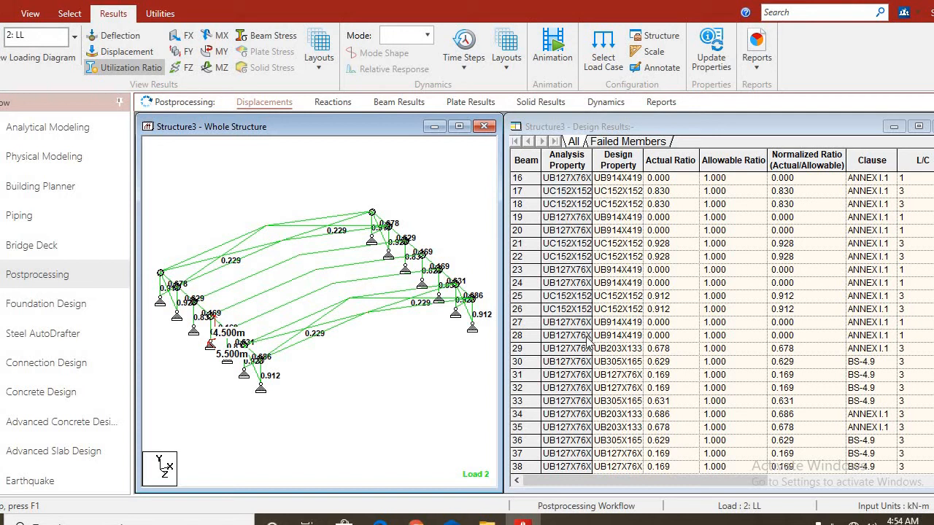
mouse_move(356, 343)
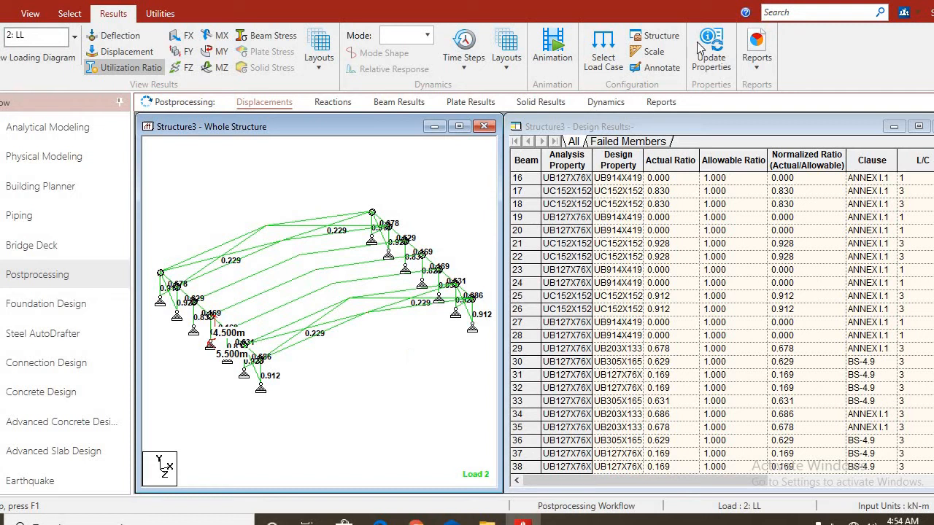
- Update member properties to the design-selected sections and confirm the successful update
left_click(709, 45)
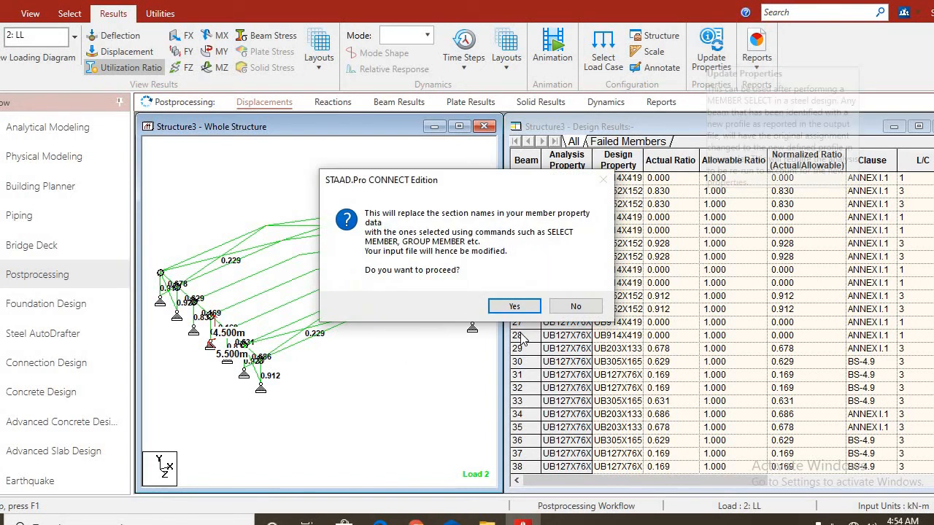
left_click(513, 307)
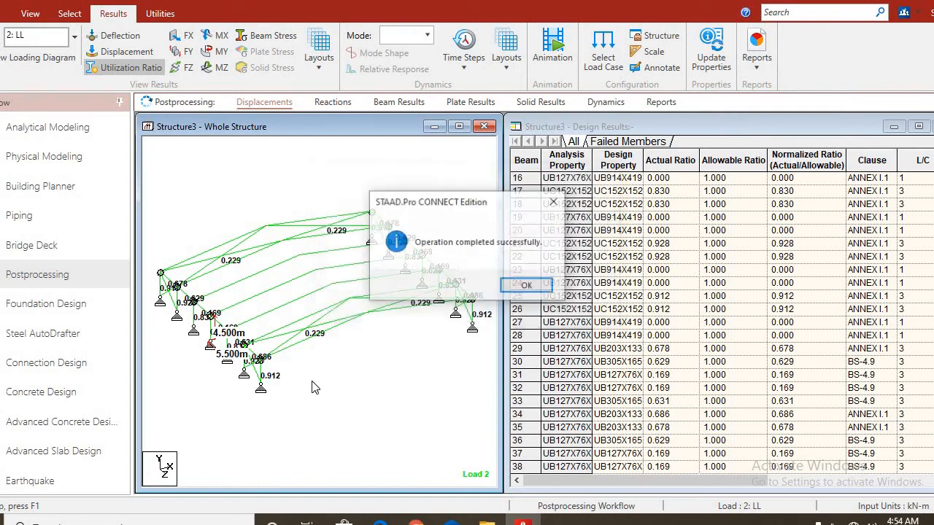
left_click(527, 284)
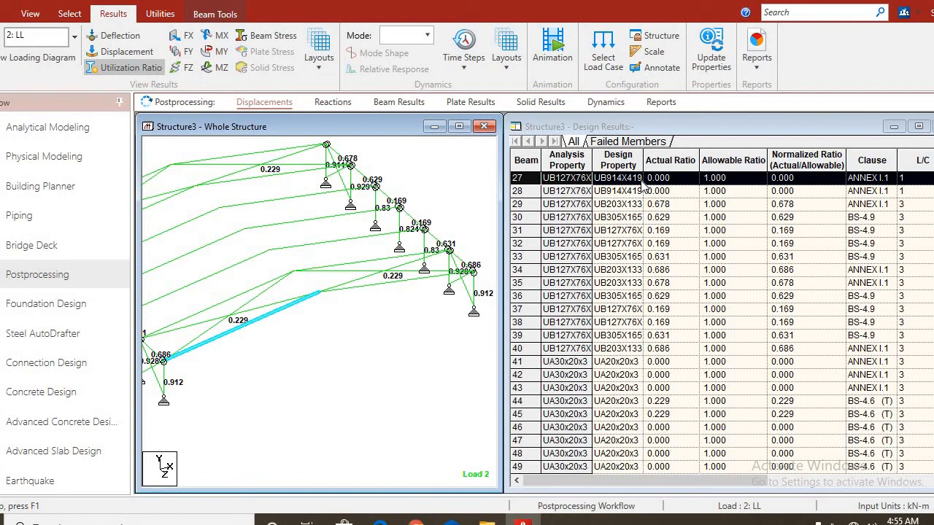
mouse_move(365, 336)
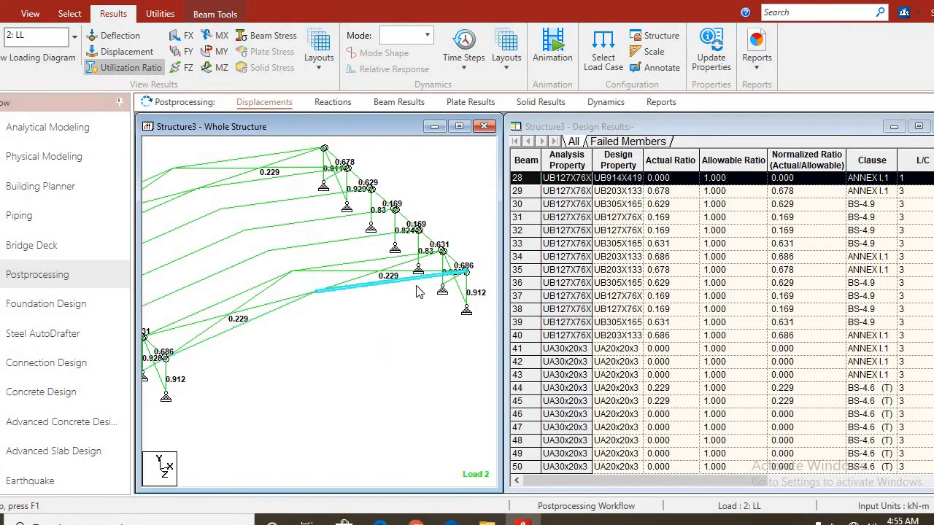
- Pan the Whole Structure view toward the end columns to reach beam 25
left_click_drag(421, 292, 336, 387)
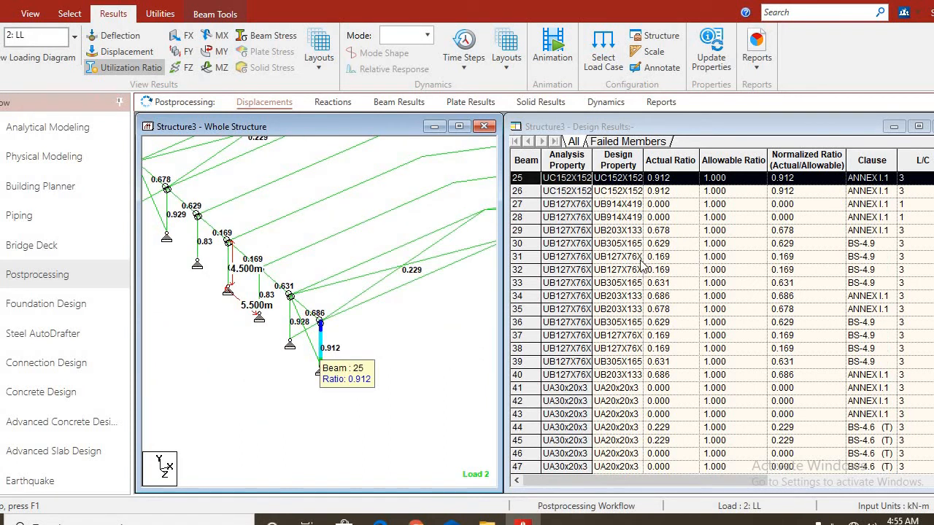
mouse_move(379, 302)
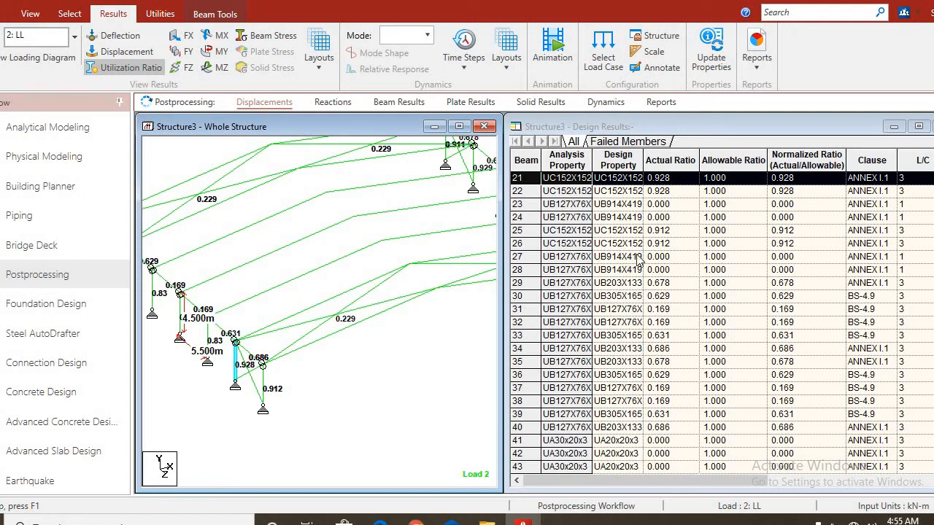
mouse_move(43, 414)
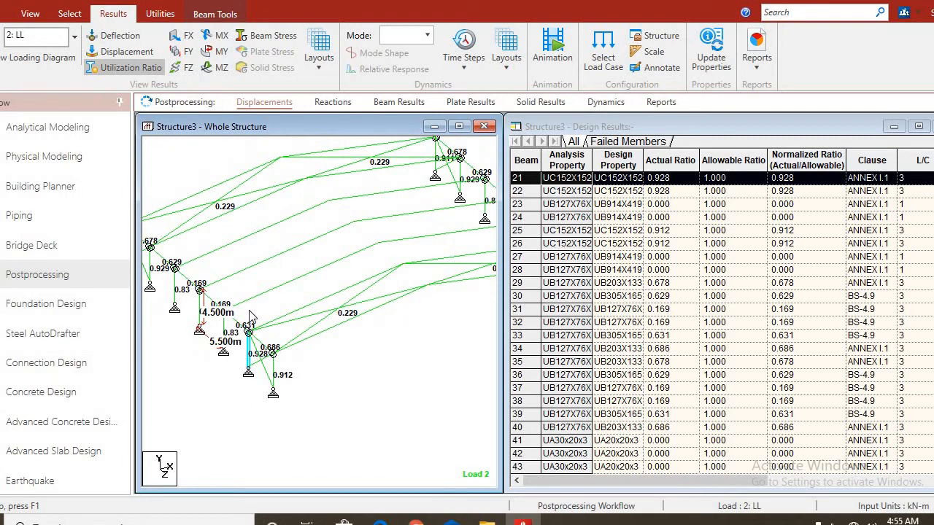
mouse_move(55, 435)
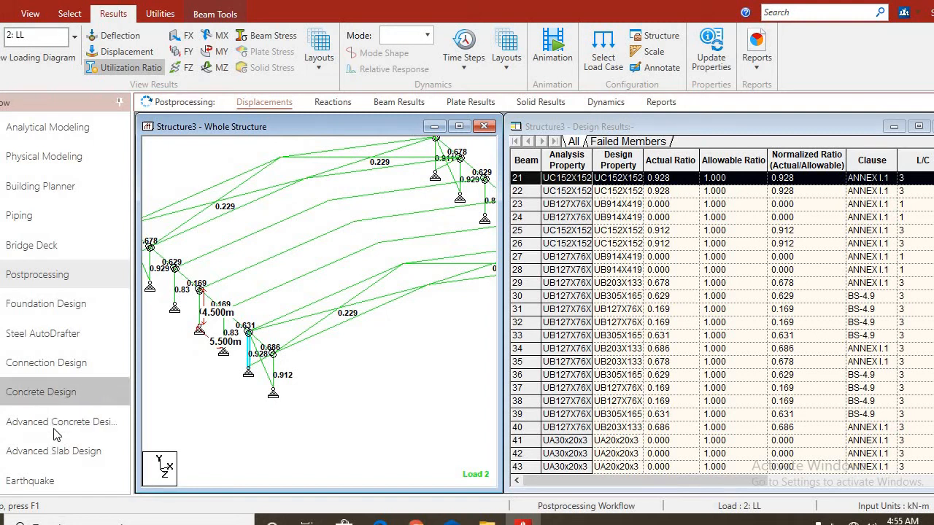
mouse_move(359, 365)
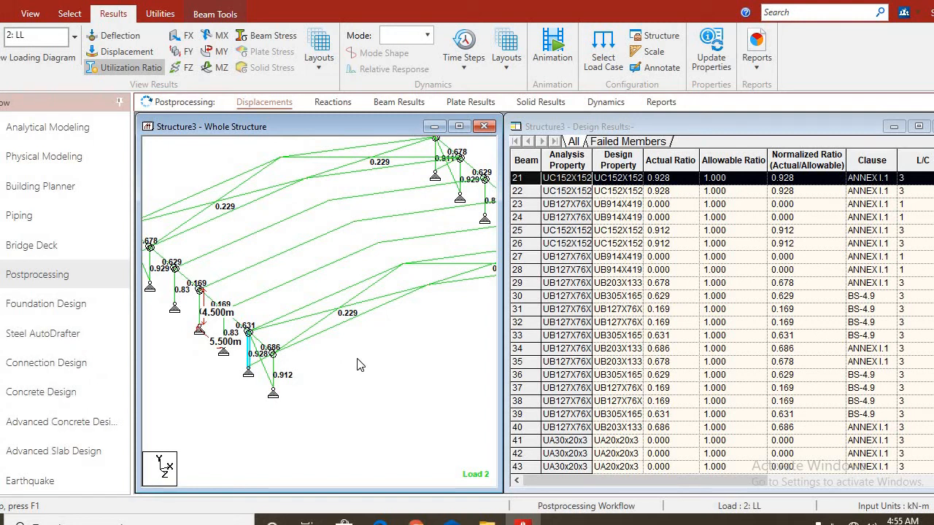
mouse_move(356, 355)
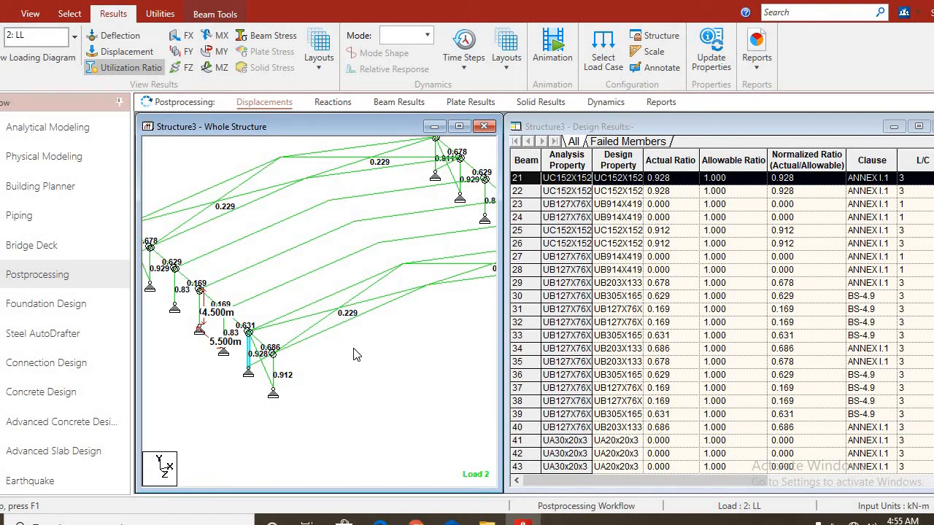
mouse_move(387, 320)
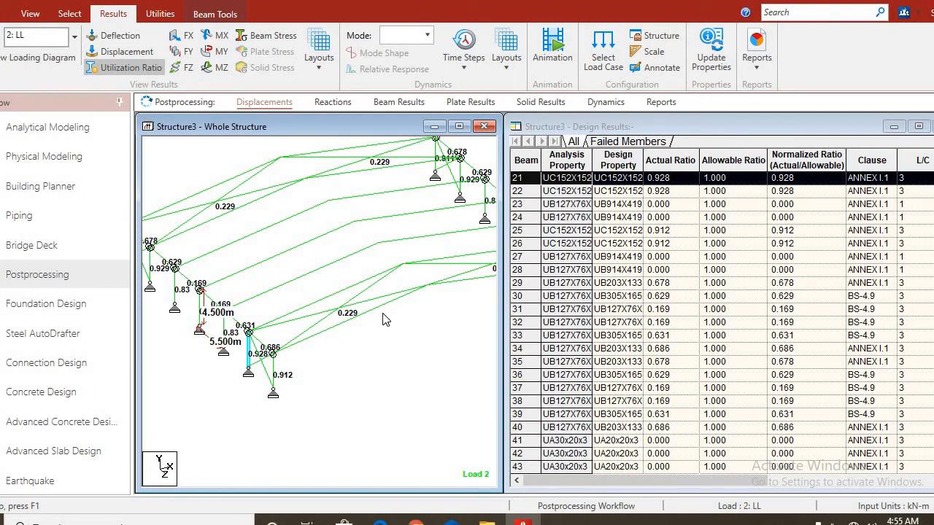
mouse_move(426, 365)
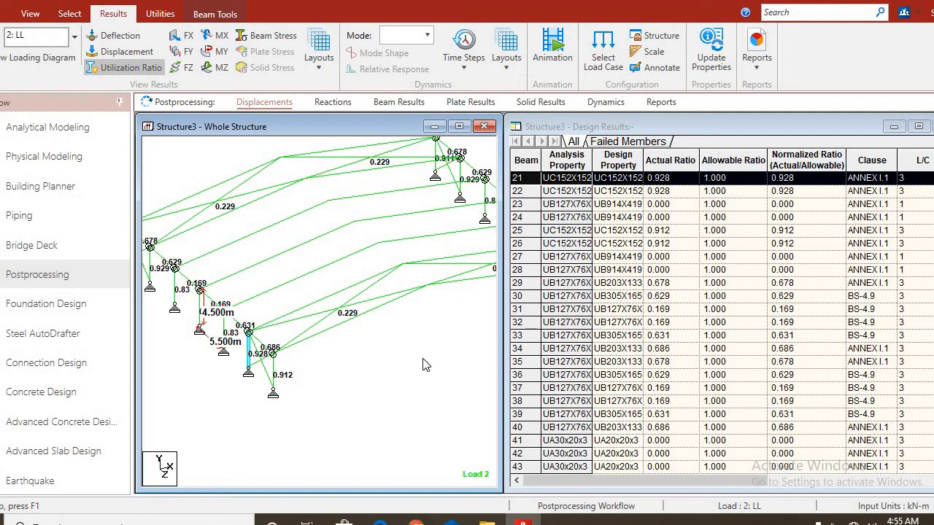
mouse_move(380, 327)
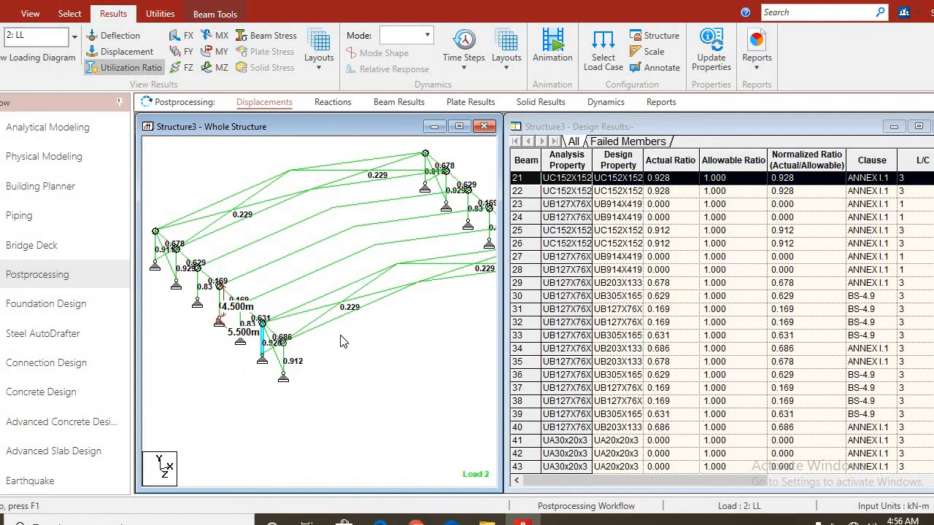
mouse_move(480, 400)
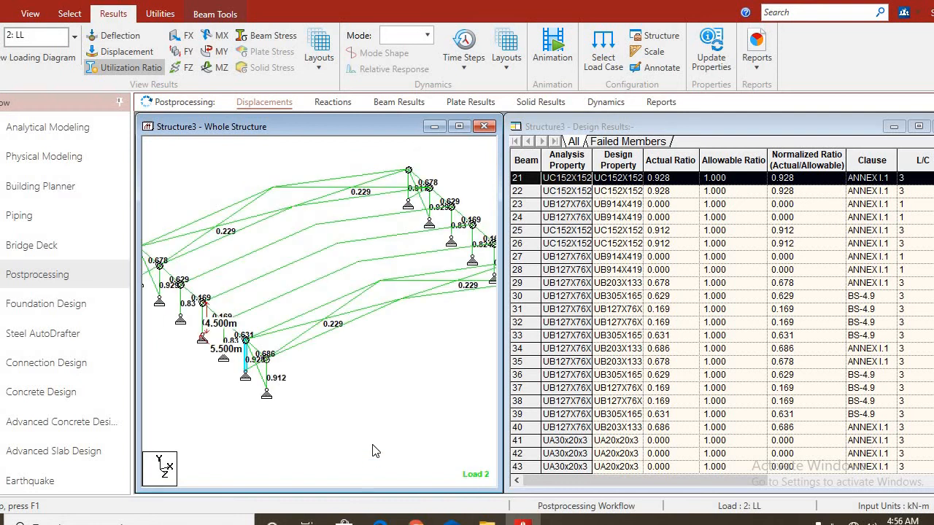
mouse_move(391, 386)
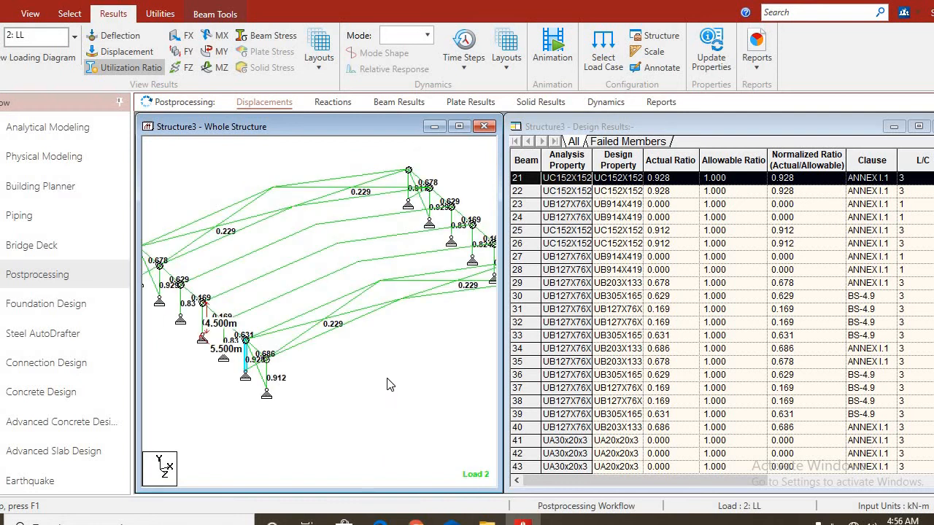
mouse_move(406, 341)
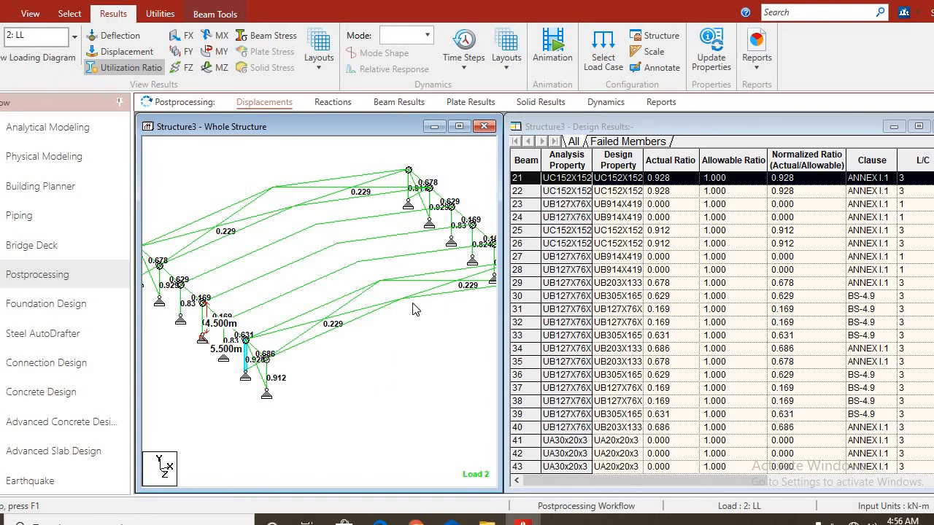
mouse_move(381, 362)
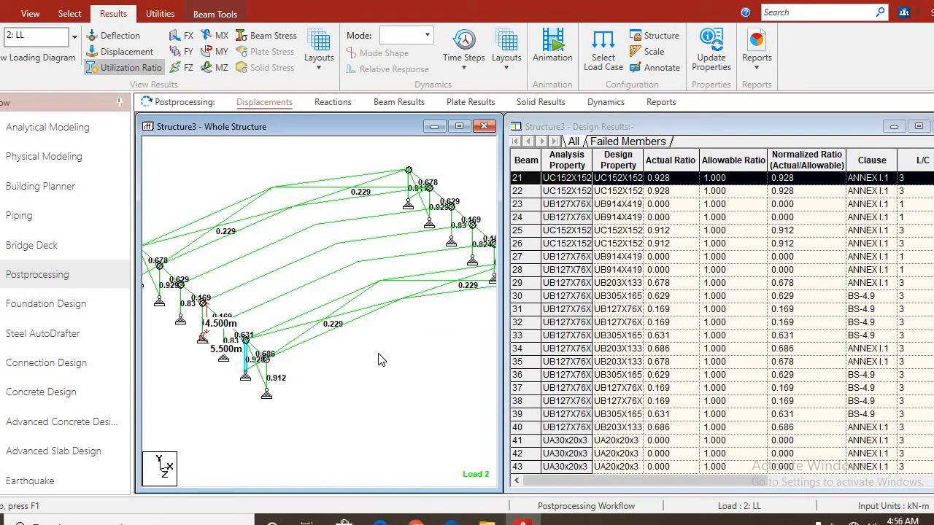
mouse_move(388, 356)
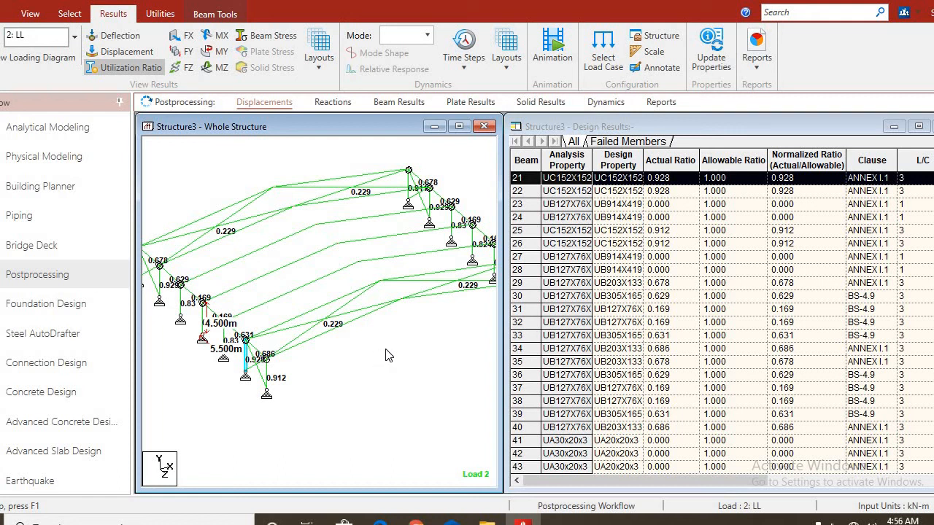